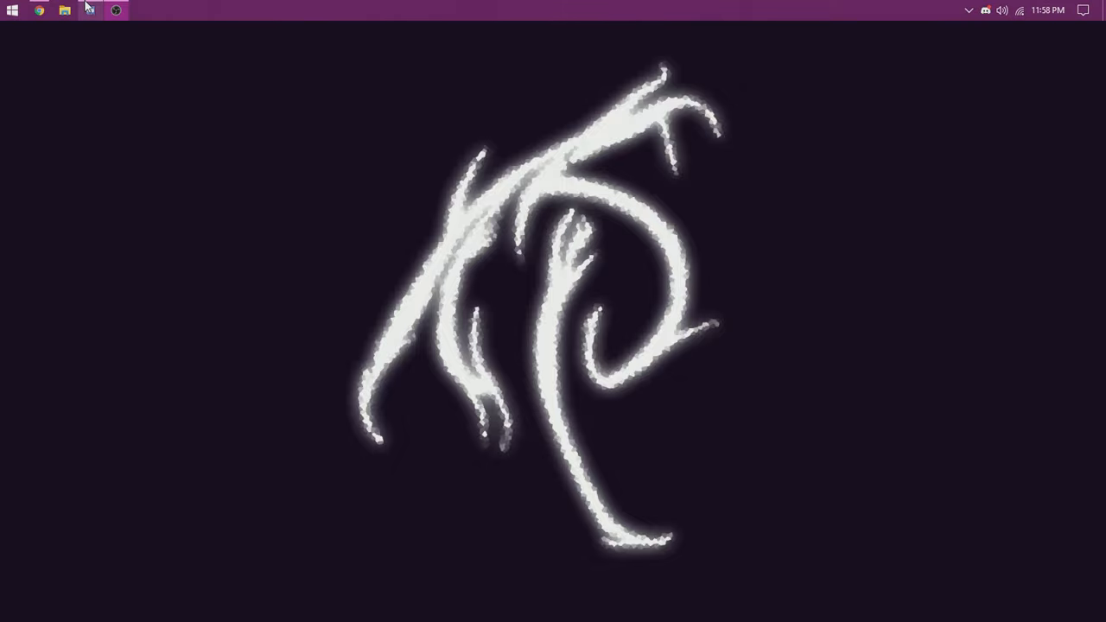
Launch the Chrome browser from the Windows taskbar
{"action": "left_click", "coordinate": [114, 11]}
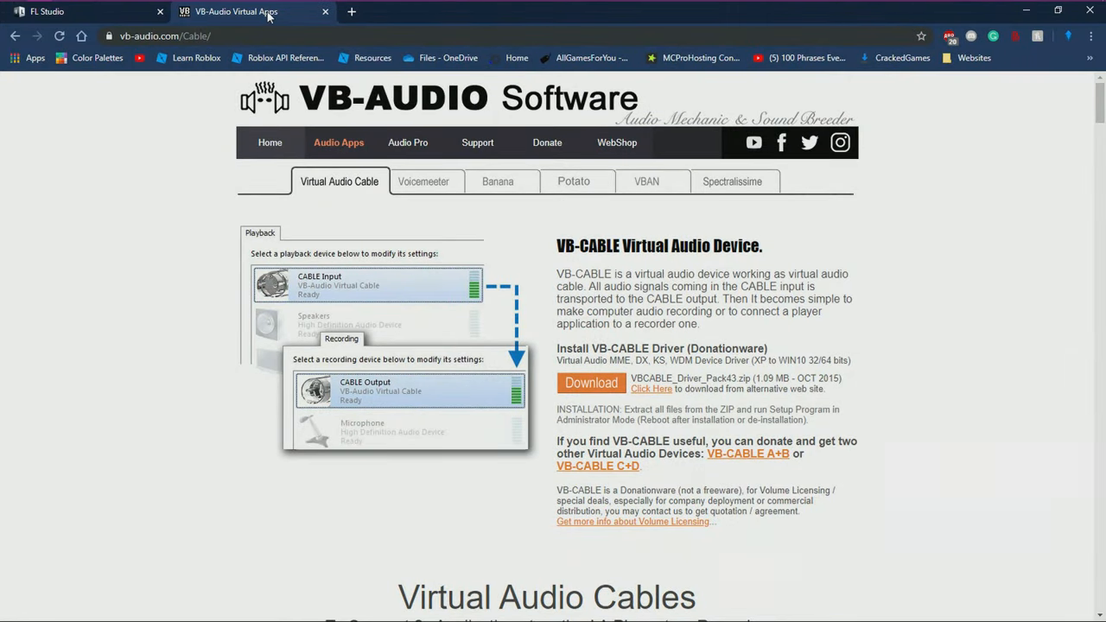
Route Windows playback to Speakers (2- USB PnP Audio Device) from the taskbar sound flyout
{"action": "scroll", "scroll_direction": "down", "scroll_amount": 3}
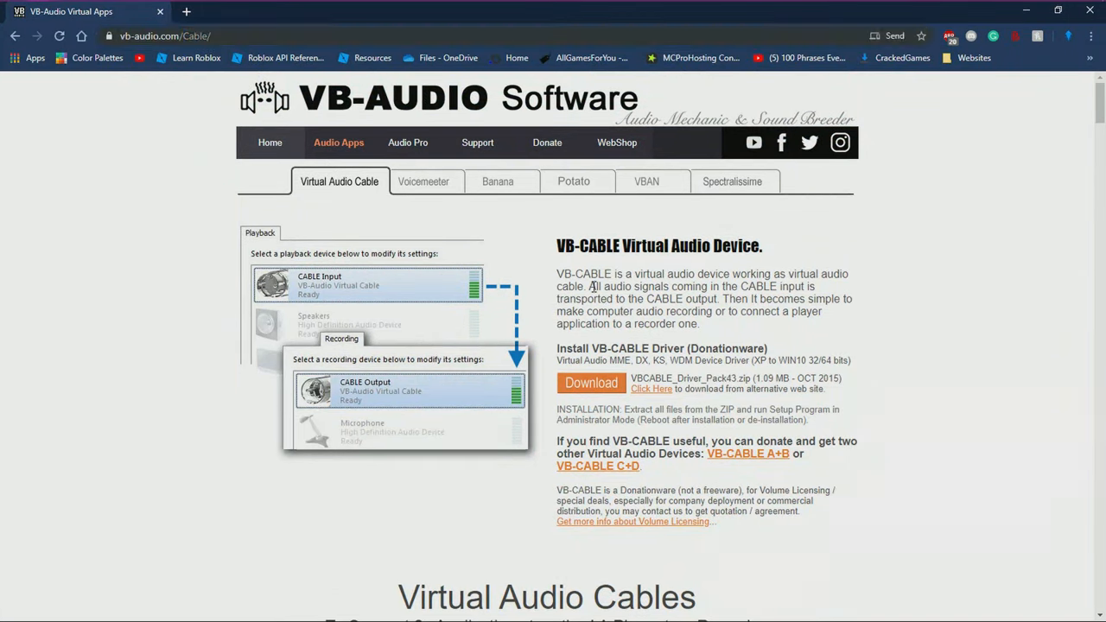
{"action": "mouse_move", "coordinate": [695, 253]}
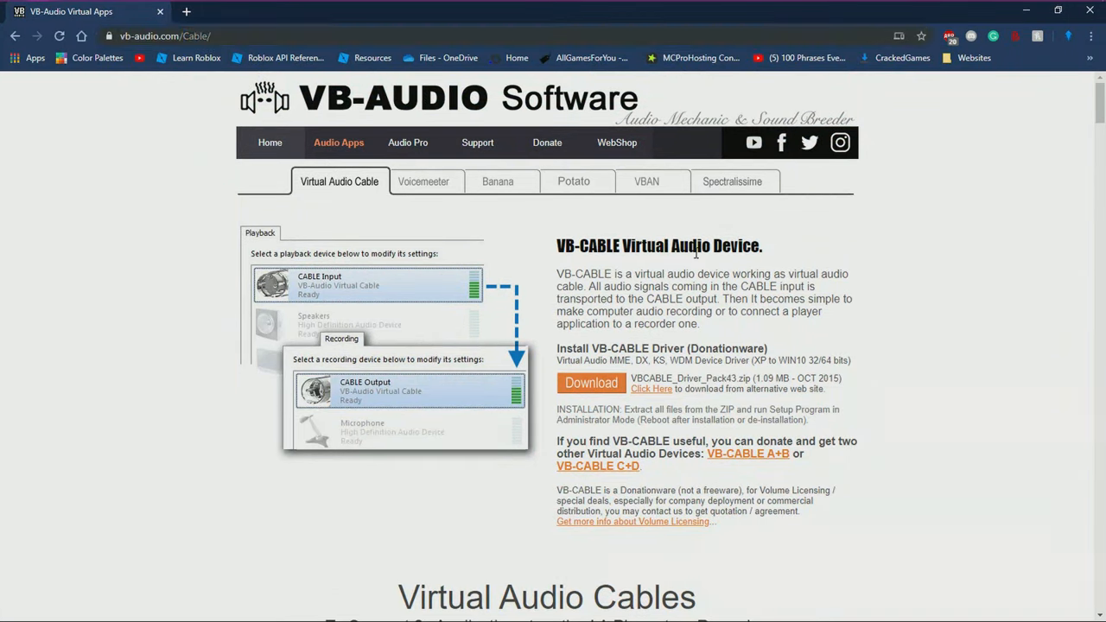
{"action": "left_click", "coordinate": [1002, 10]}
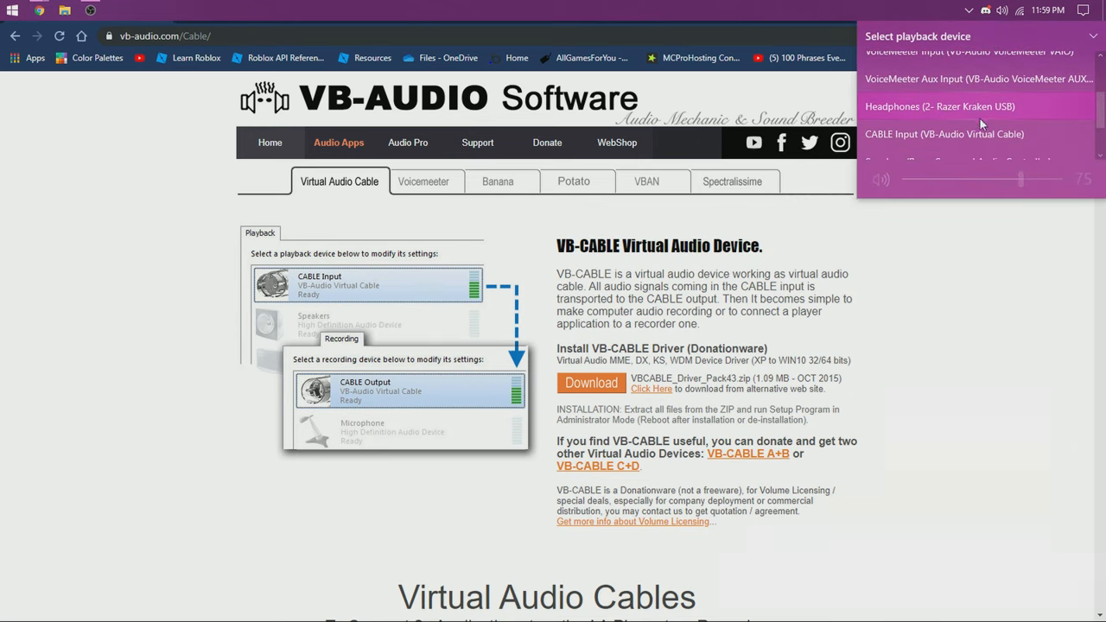
{"action": "scroll", "scroll_direction": "down", "scroll_amount": 3}
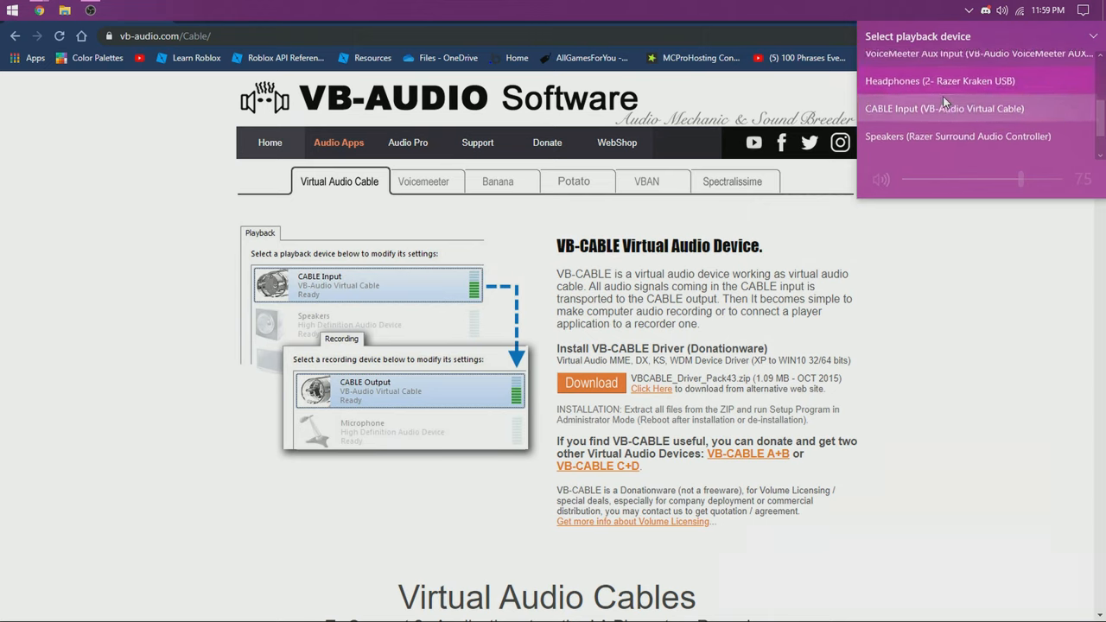
{"action": "scroll", "scroll_direction": "down", "scroll_amount": 3}
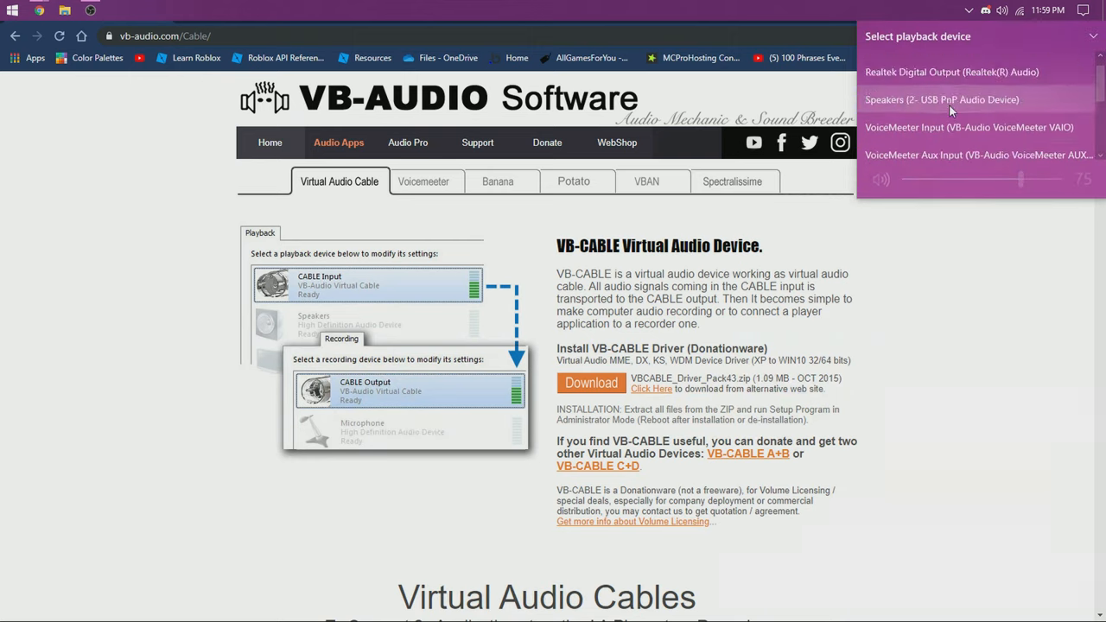
{"action": "left_click", "coordinate": [957, 363]}
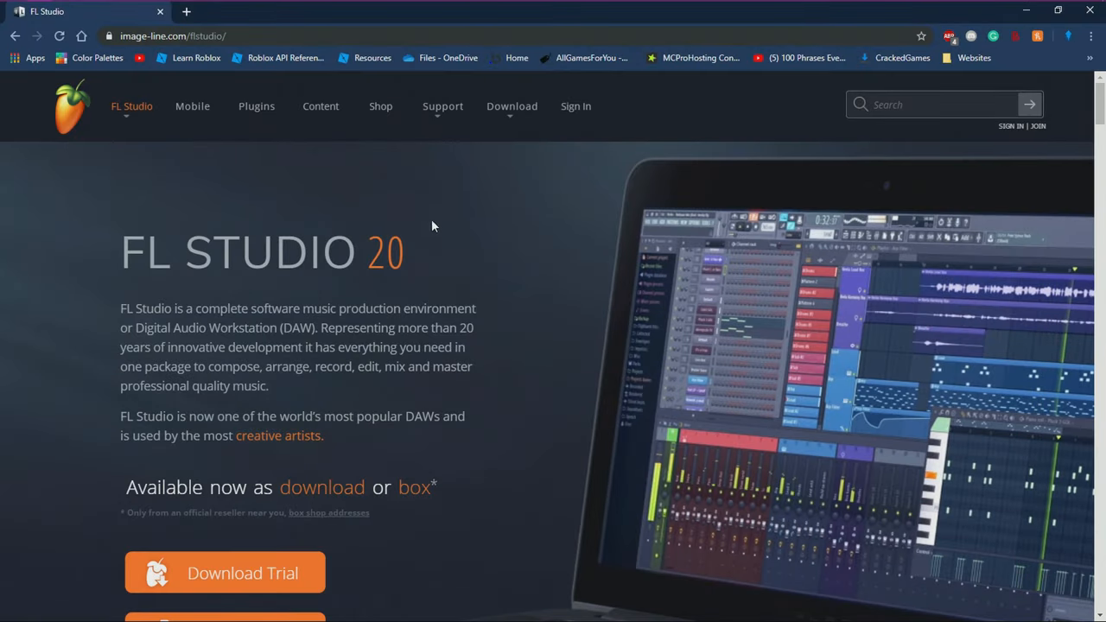
{"action": "mouse_move", "coordinate": [371, 226]}
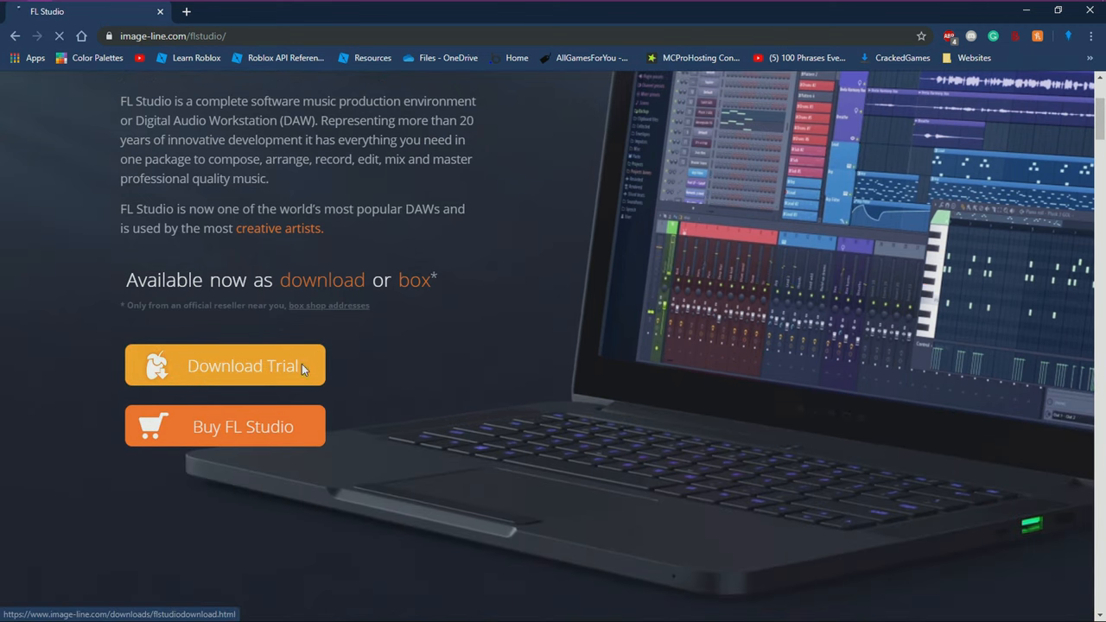
Reach Image-Line's FL Studio trial download page with Windows and macOS installers
{"action": "left_click", "coordinate": [225, 366]}
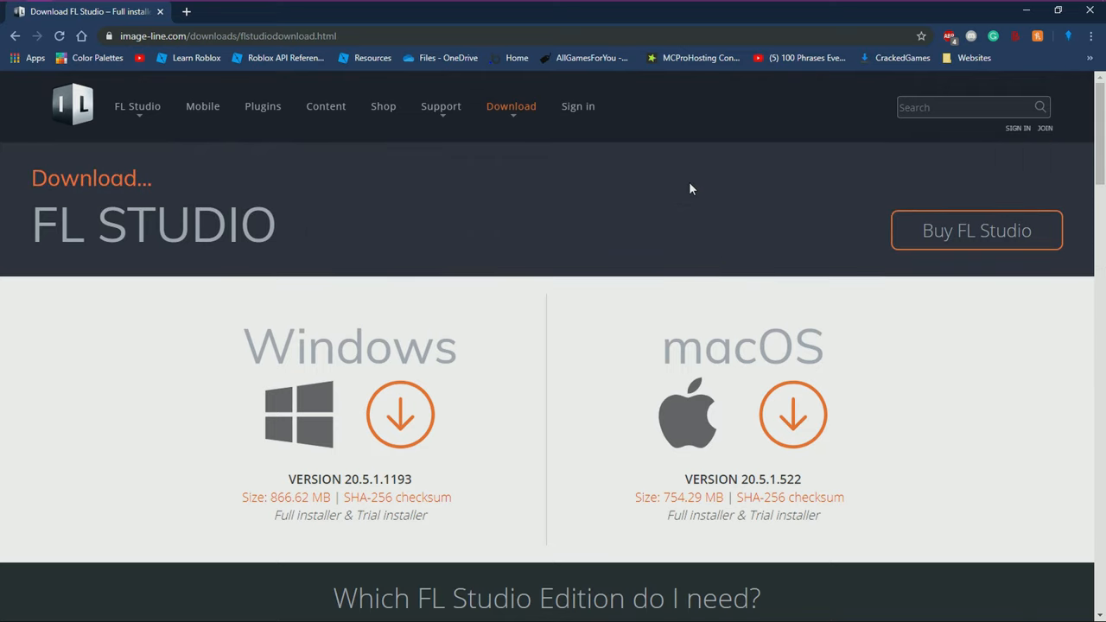
{"action": "scroll", "scroll_direction": "down", "scroll_amount": 3}
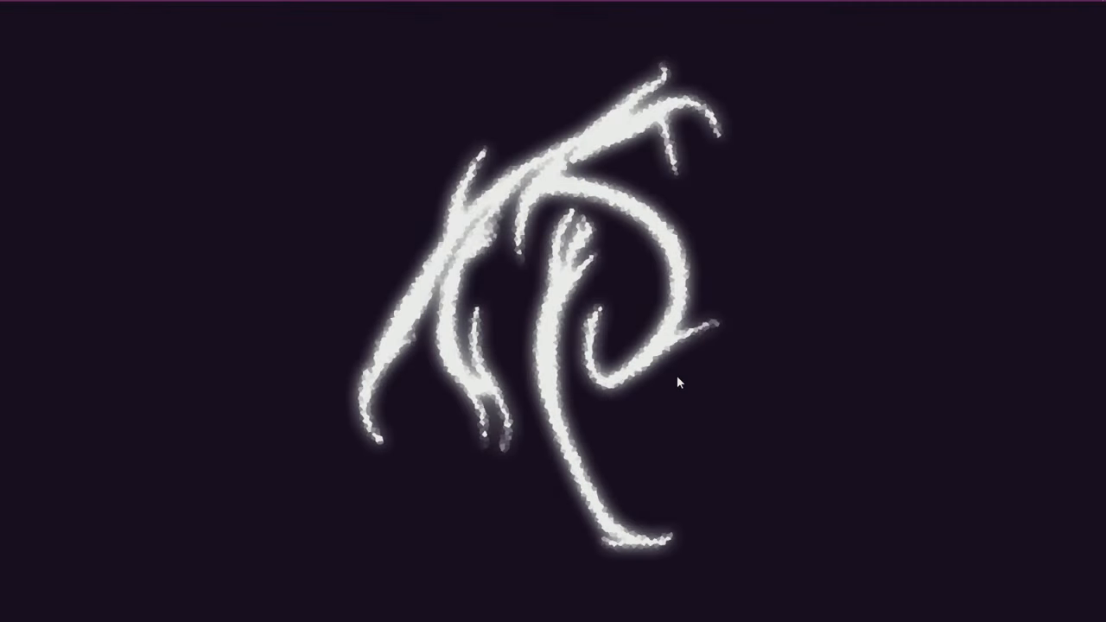
Launch FL Studio from the Start menu
{"action": "left_click", "coordinate": [12, 10]}
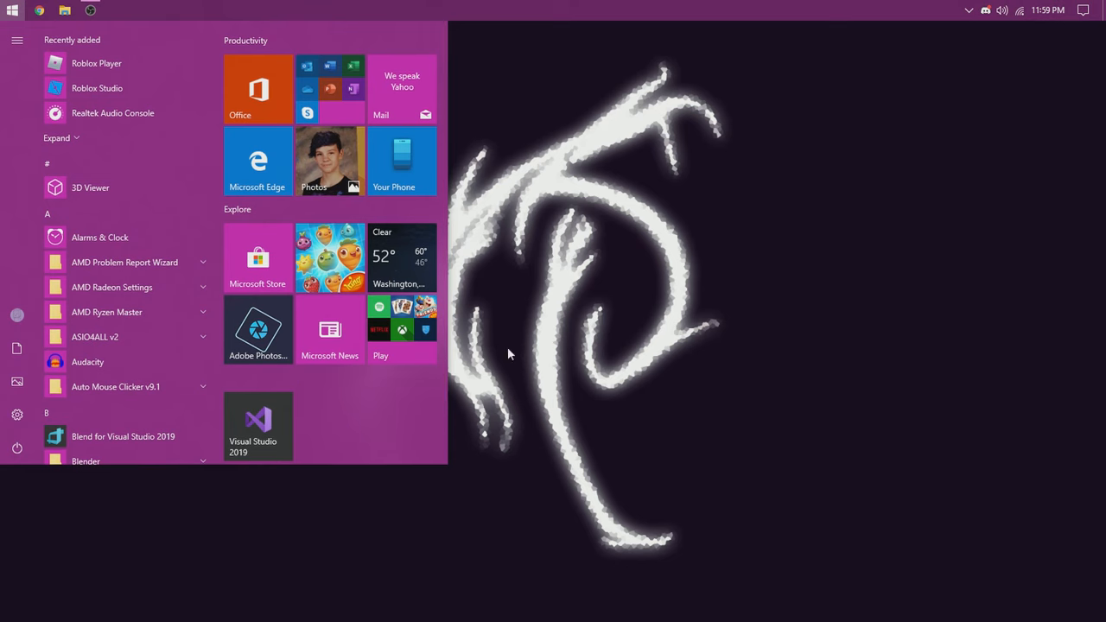
{"action": "left_click", "coordinate": [509, 349]}
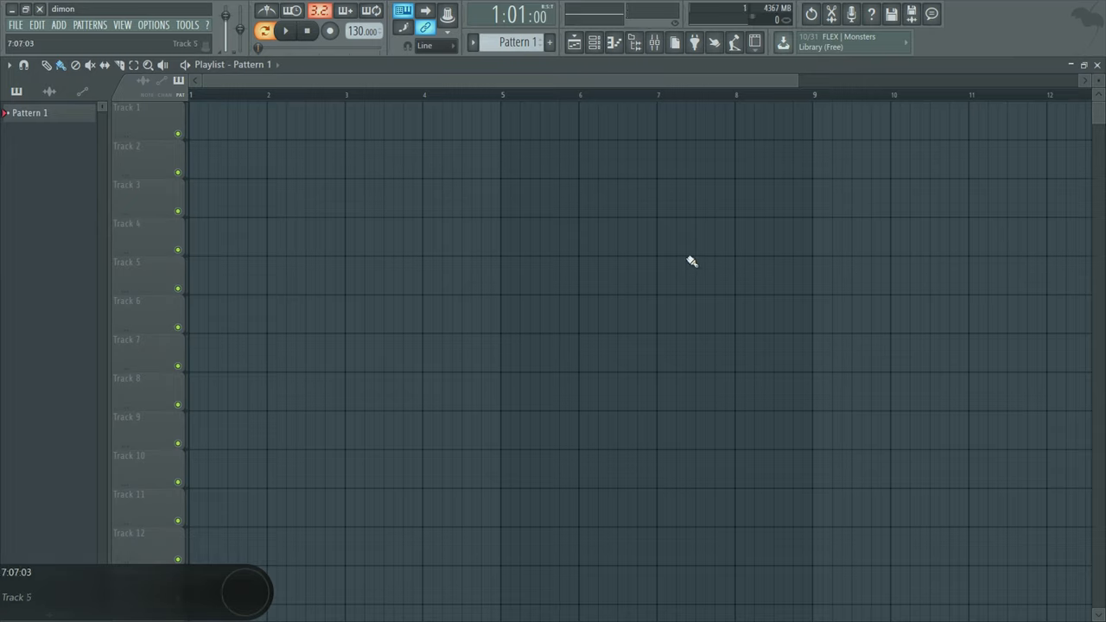
Reach the FL Studio ASIO driver panel from Options > Audio settings and review output devices
{"action": "left_click", "coordinate": [152, 24]}
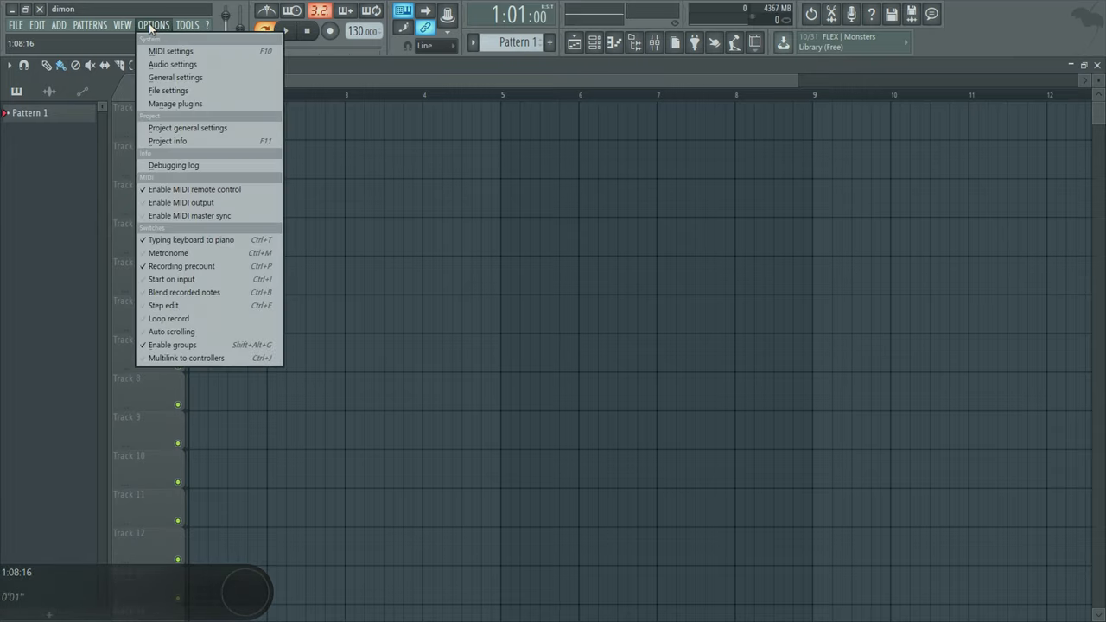
{"action": "left_click", "coordinate": [172, 64]}
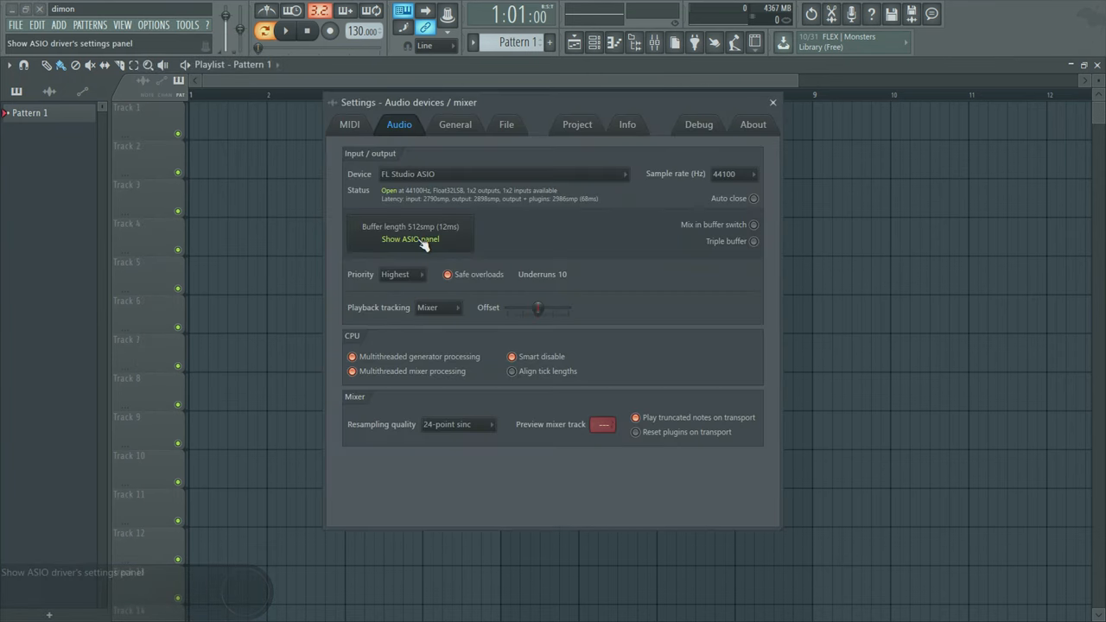
{"action": "left_click", "coordinate": [409, 239]}
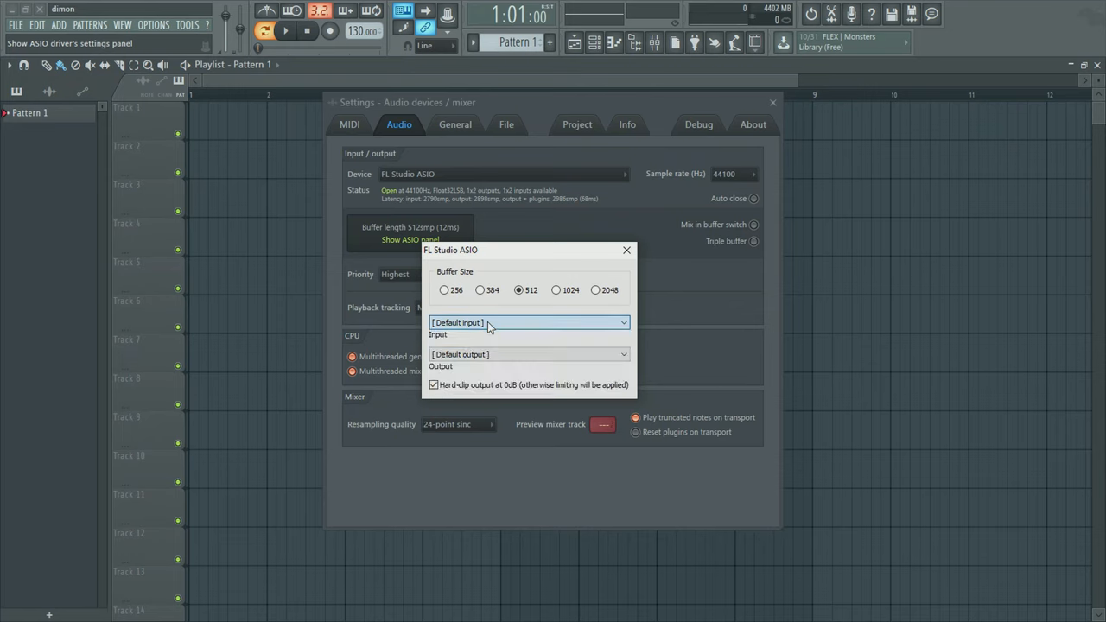
{"action": "left_click", "coordinate": [528, 354]}
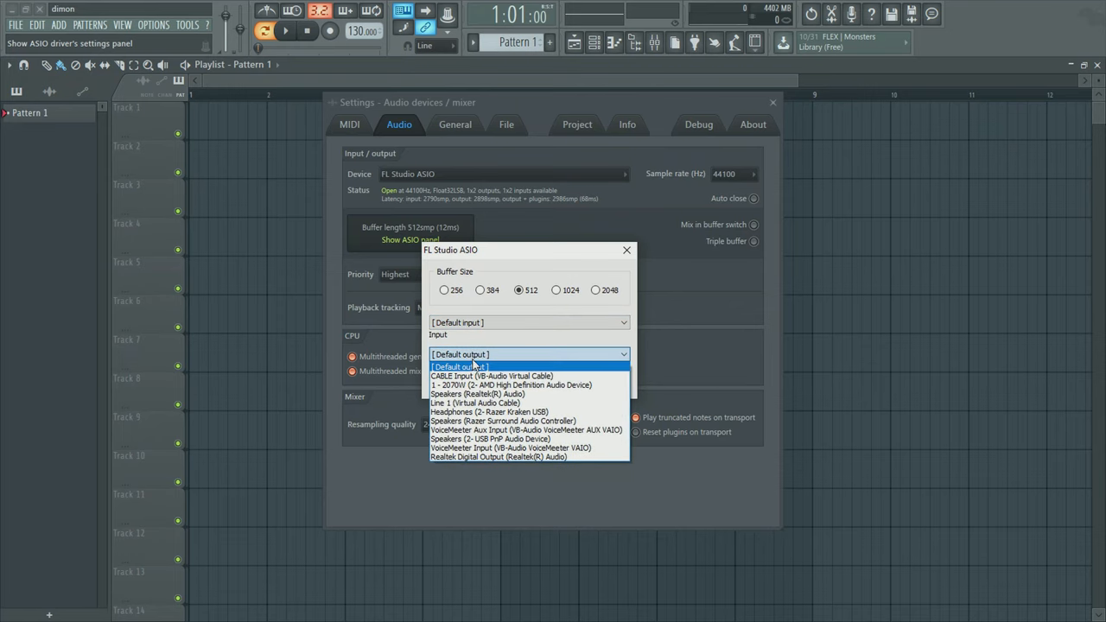
{"action": "mouse_move", "coordinate": [491, 370]}
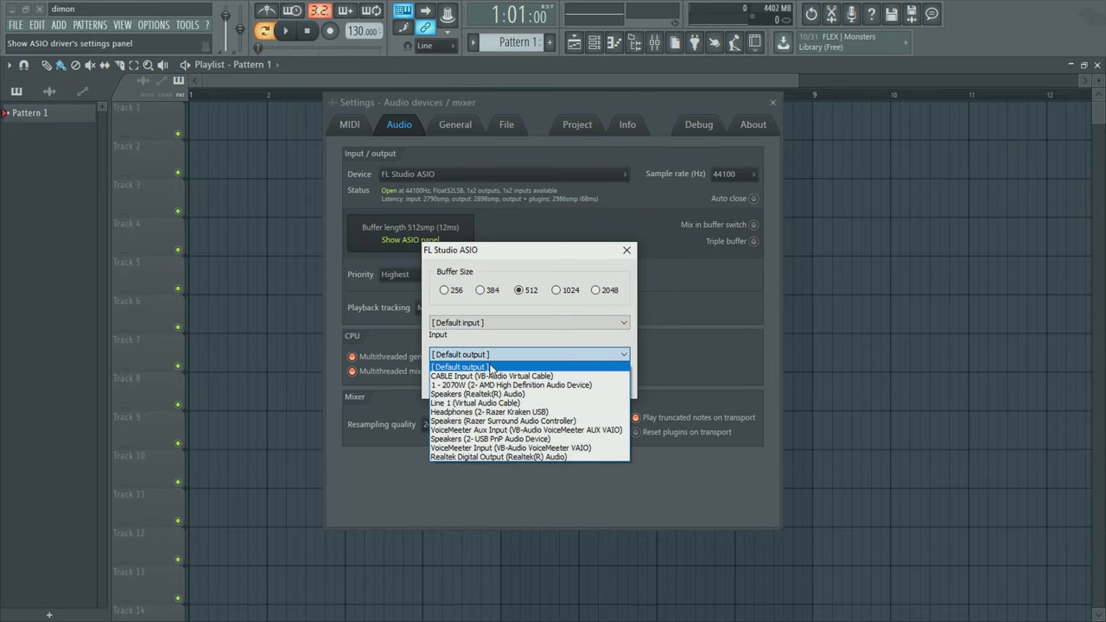
{"action": "mouse_move", "coordinate": [475, 402]}
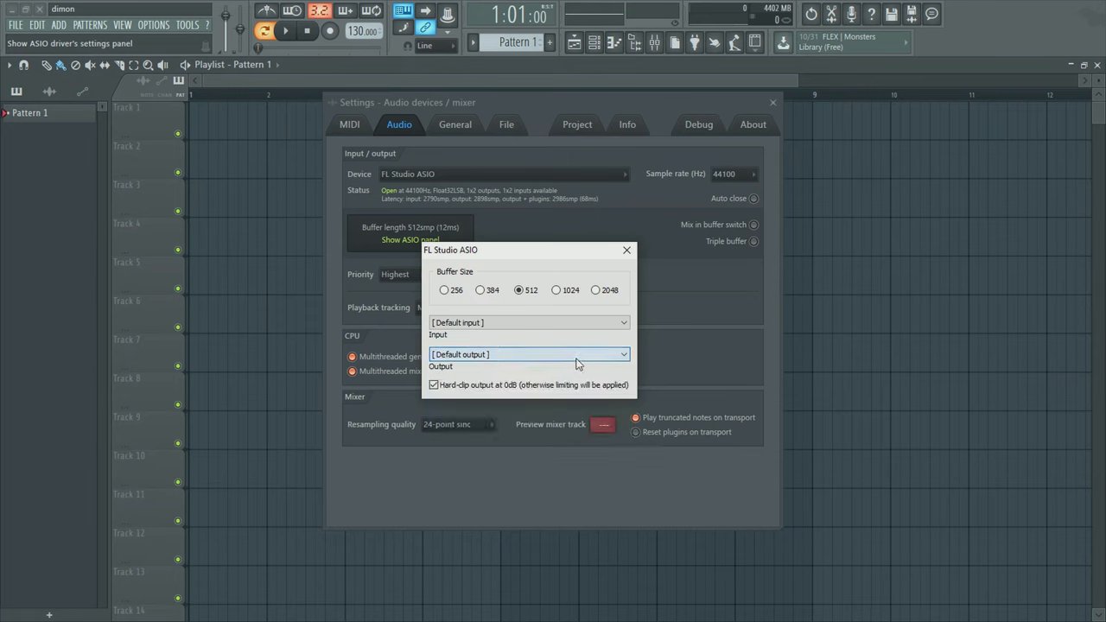
Set the ASIO input to Microphone (2- USB PnP Audio Device) and close the ASIO panel
{"action": "left_click", "coordinate": [529, 323]}
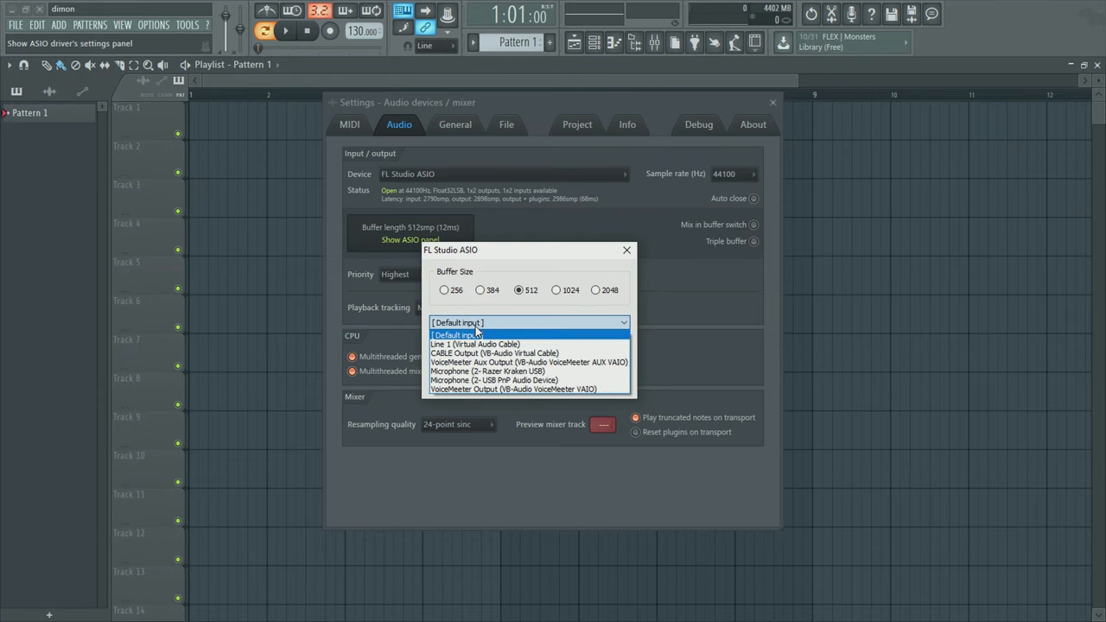
{"action": "mouse_move", "coordinate": [510, 328]}
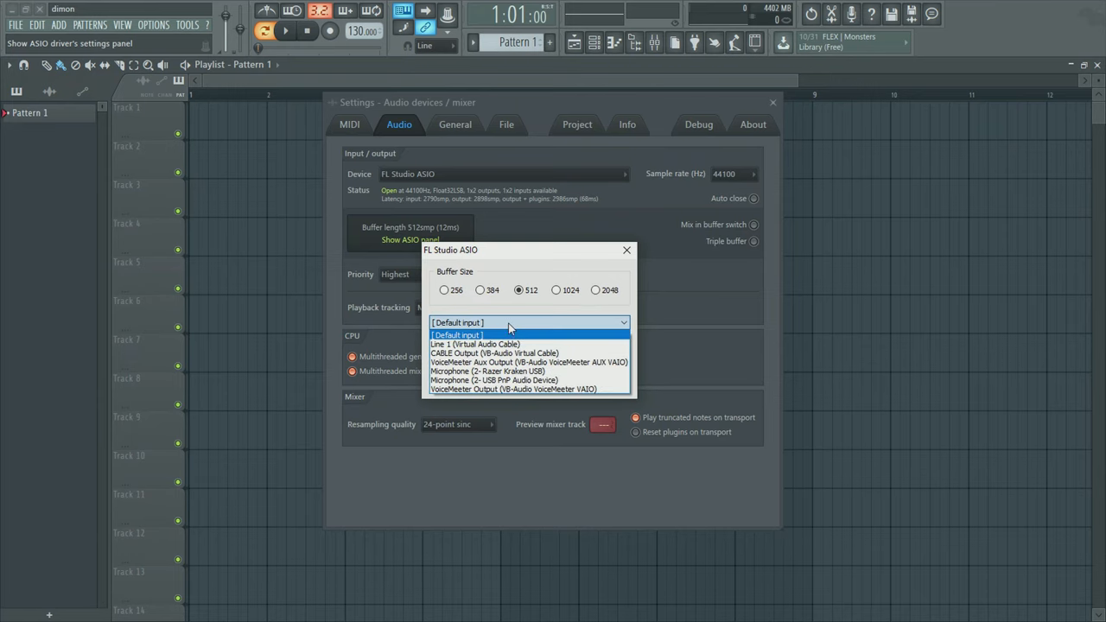
{"action": "left_click", "coordinate": [456, 335]}
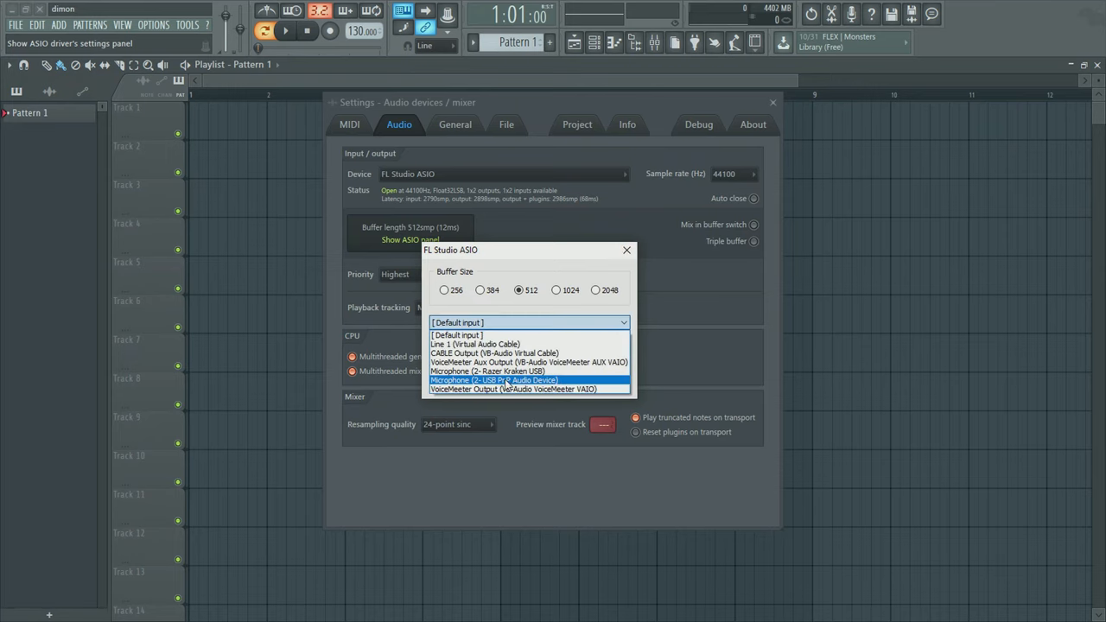
{"action": "left_click", "coordinate": [494, 380]}
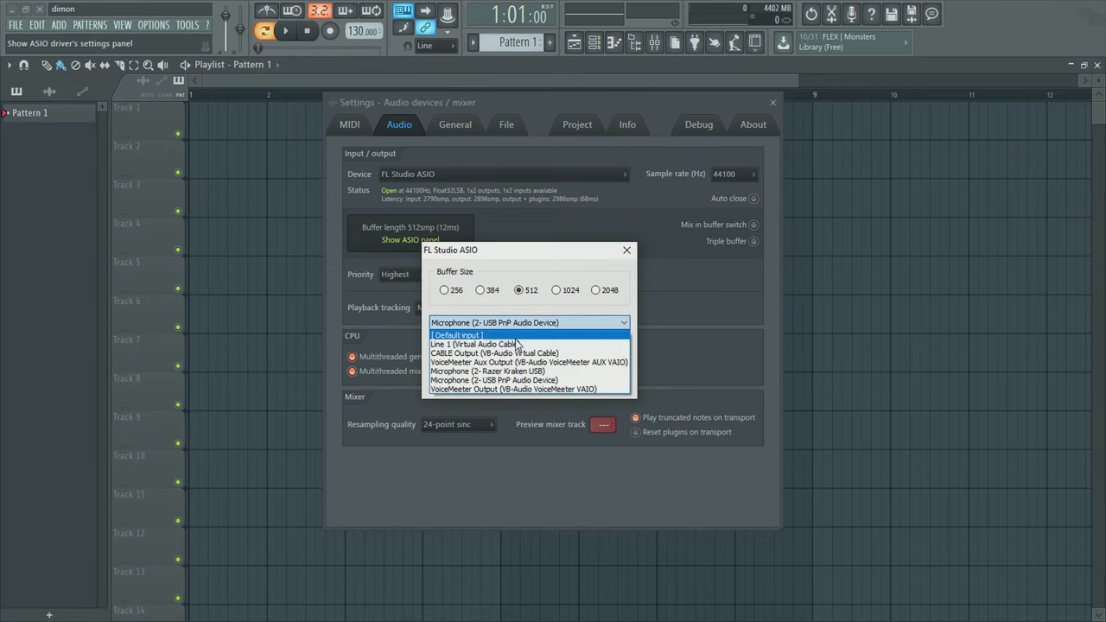
{"action": "left_click", "coordinate": [458, 335]}
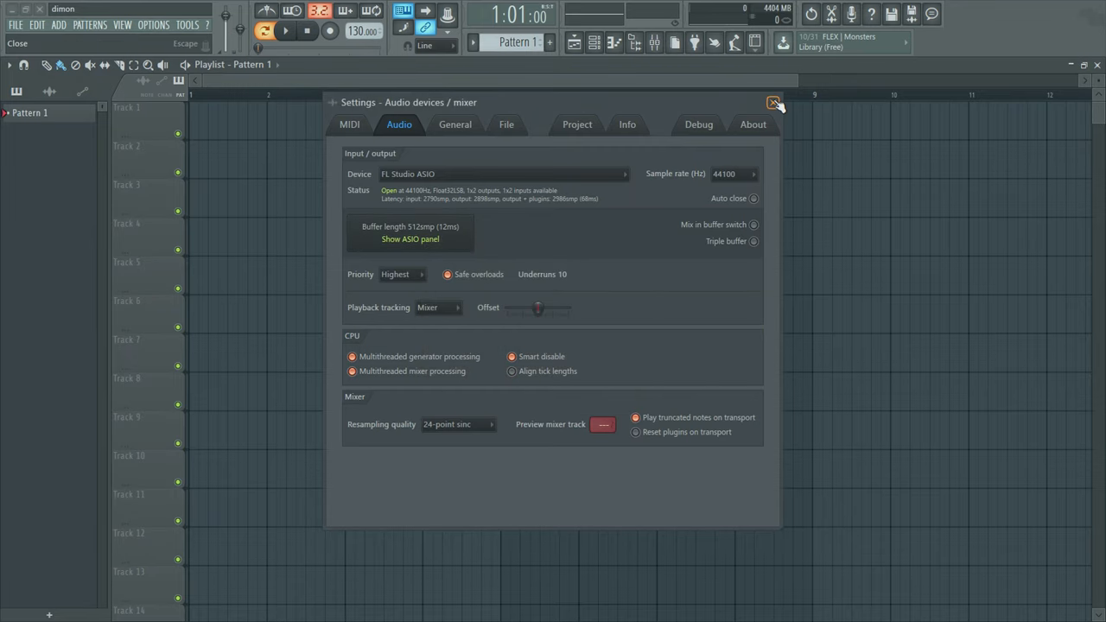
Attempt recording audio into Edison from insert 1, hitting the 'audio input needed' warning
{"action": "left_click", "coordinate": [774, 103]}
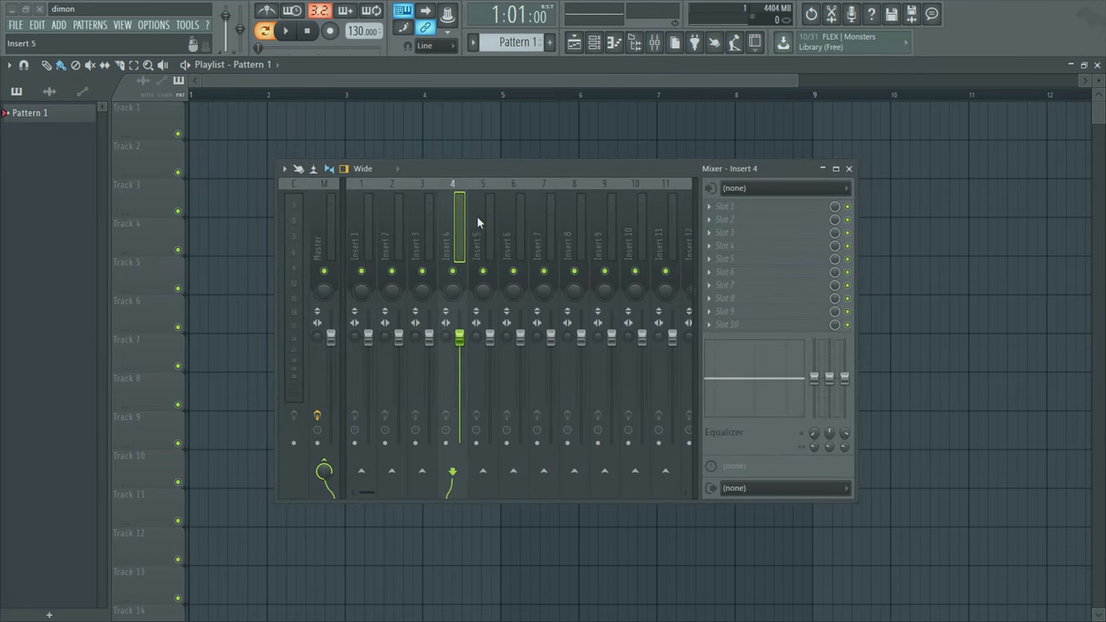
{"action": "left_click", "coordinate": [325, 242]}
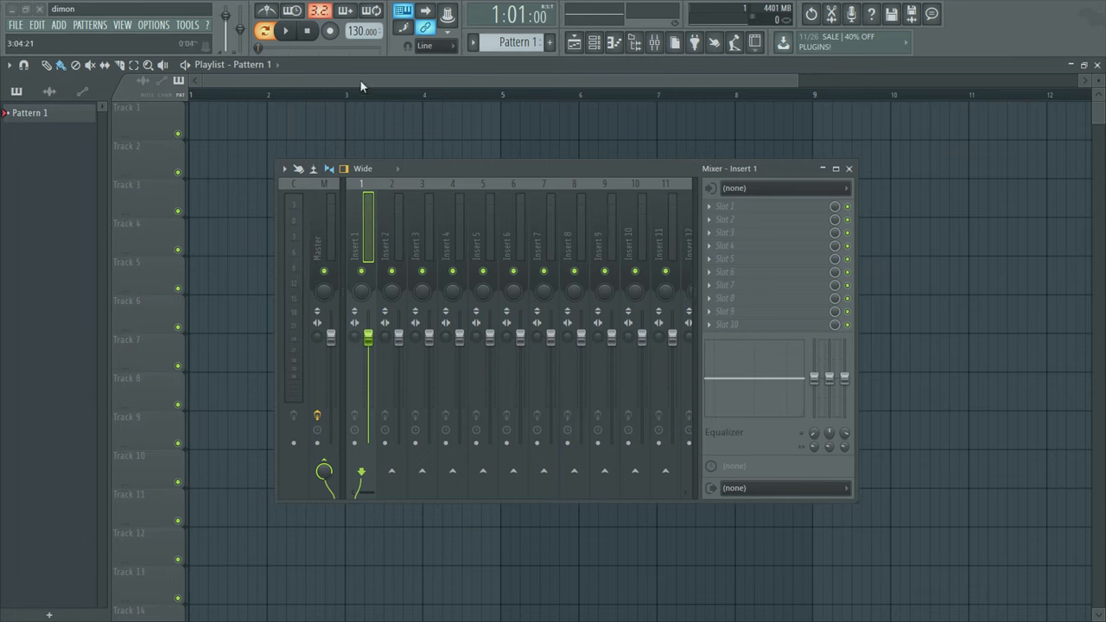
{"action": "left_click", "coordinate": [328, 31]}
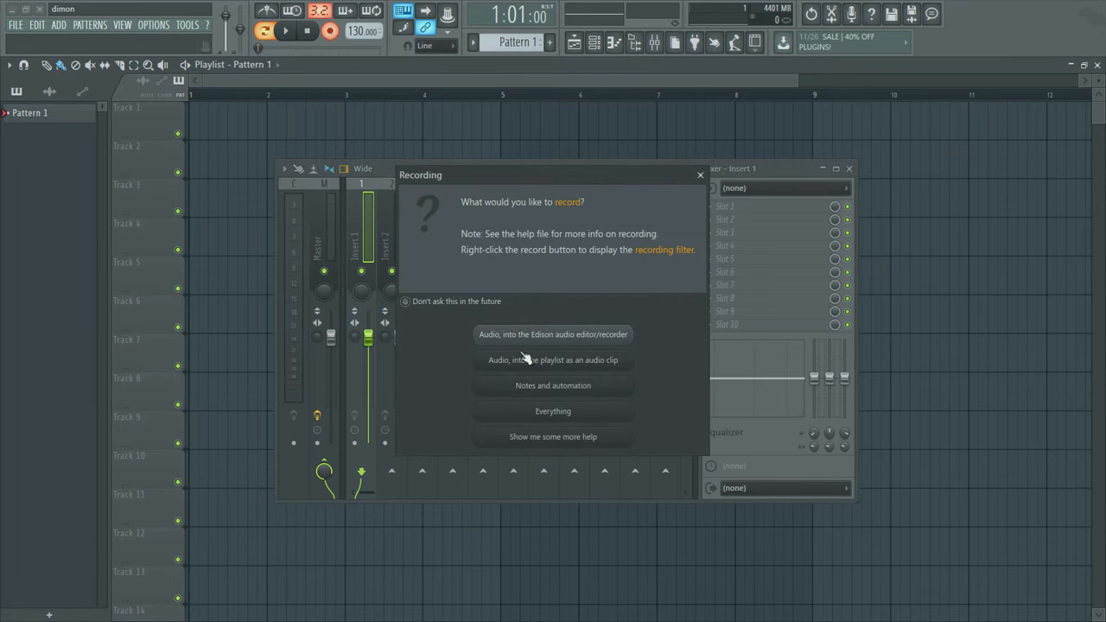
{"action": "mouse_move", "coordinate": [532, 342]}
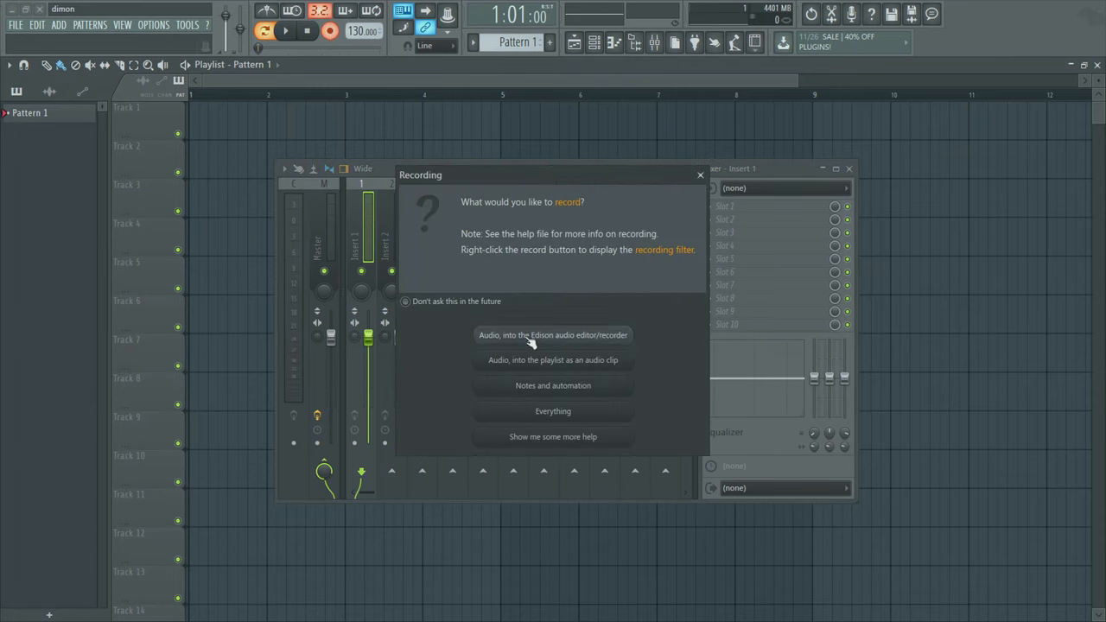
{"action": "left_click", "coordinate": [553, 335]}
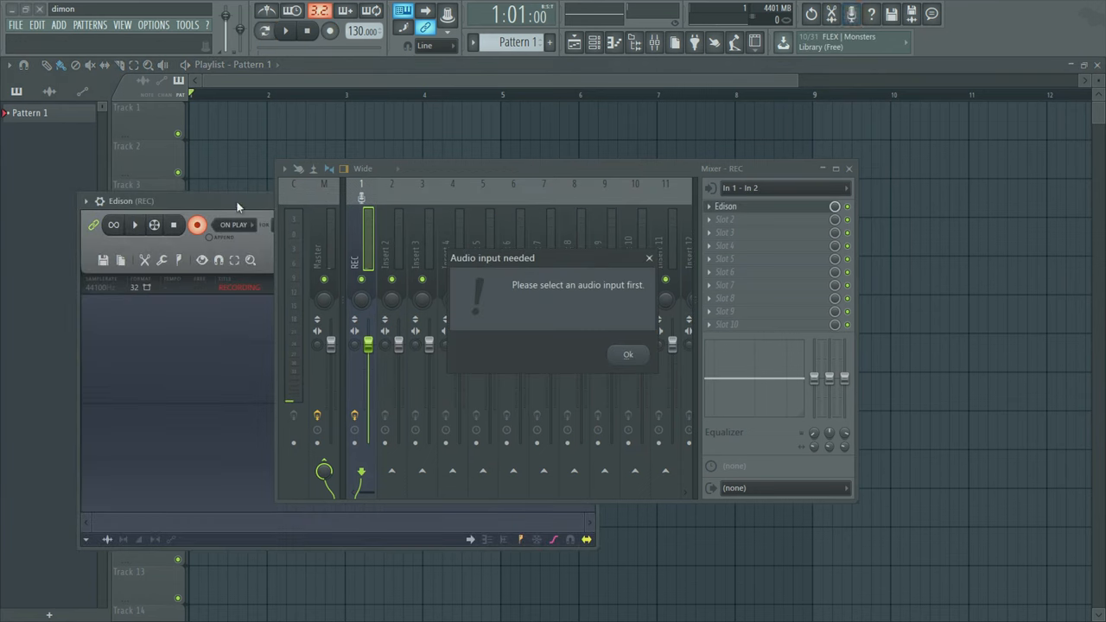
{"action": "left_click", "coordinate": [781, 187]}
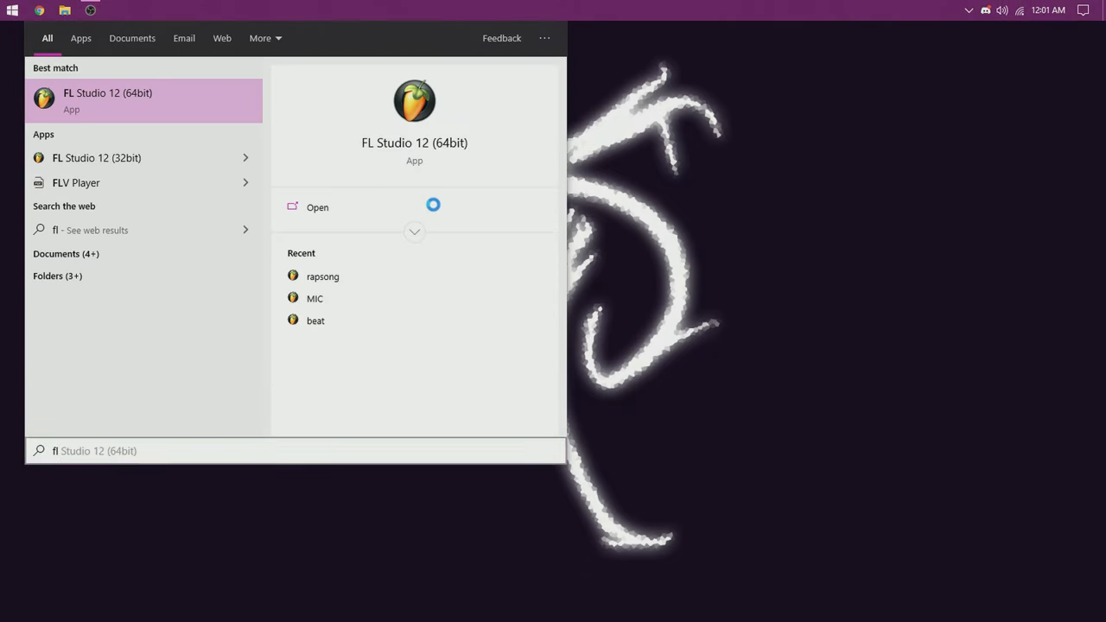
Relaunch FL Studio 12 (64bit) and close its audio settings window
{"action": "left_click", "coordinate": [318, 208]}
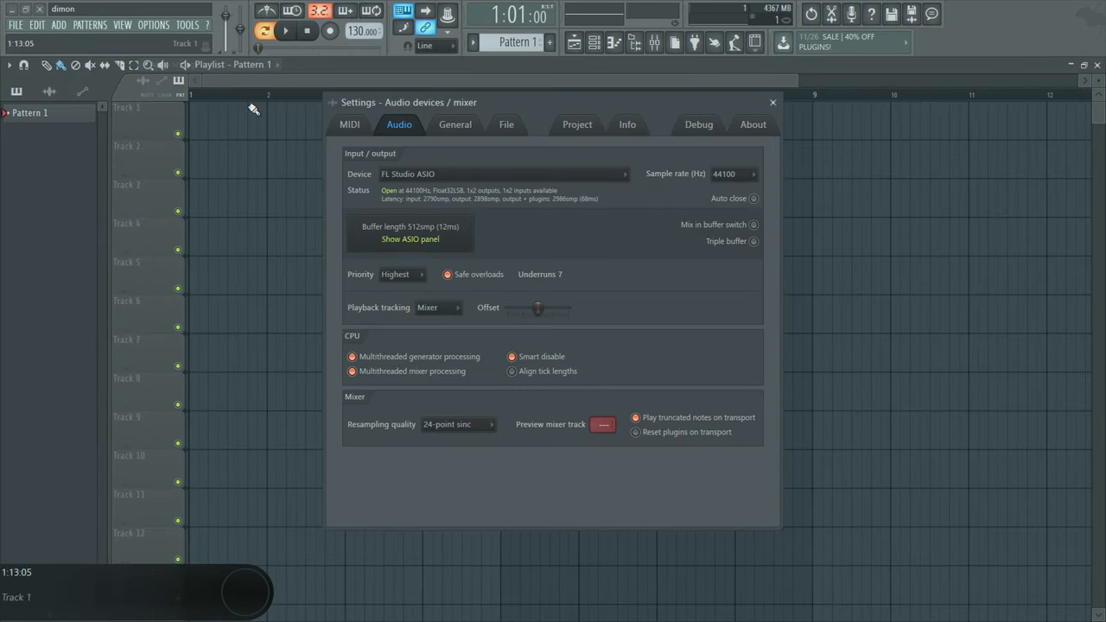
{"action": "left_click", "coordinate": [655, 41]}
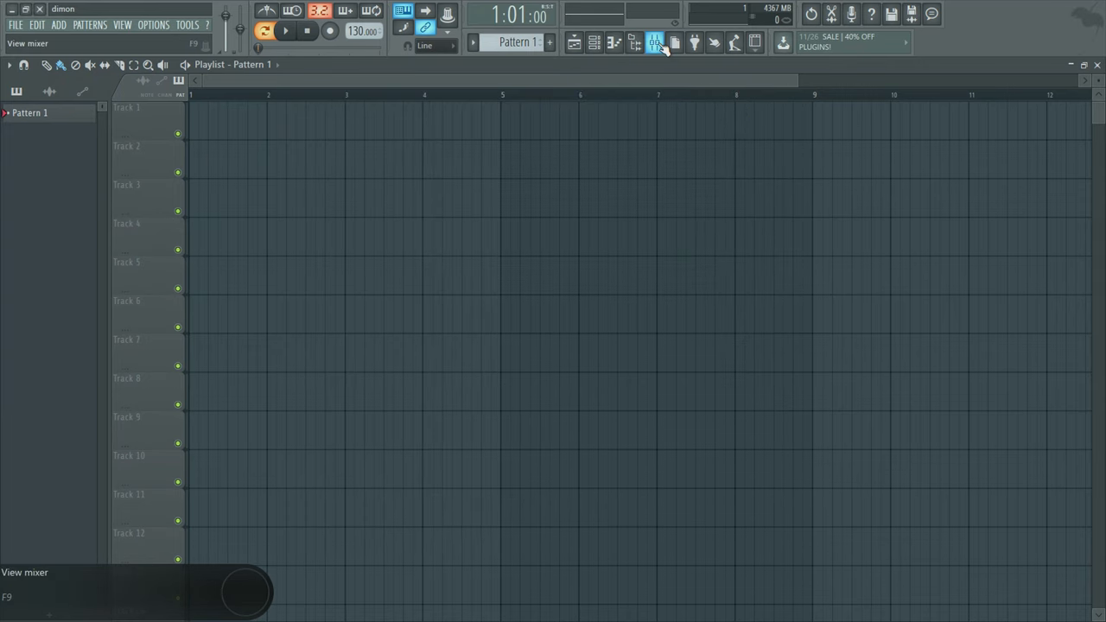
Record audio into the playlist as a clip with mixer insert 1 taking input In 1 - In 2
{"action": "left_click", "coordinate": [654, 42]}
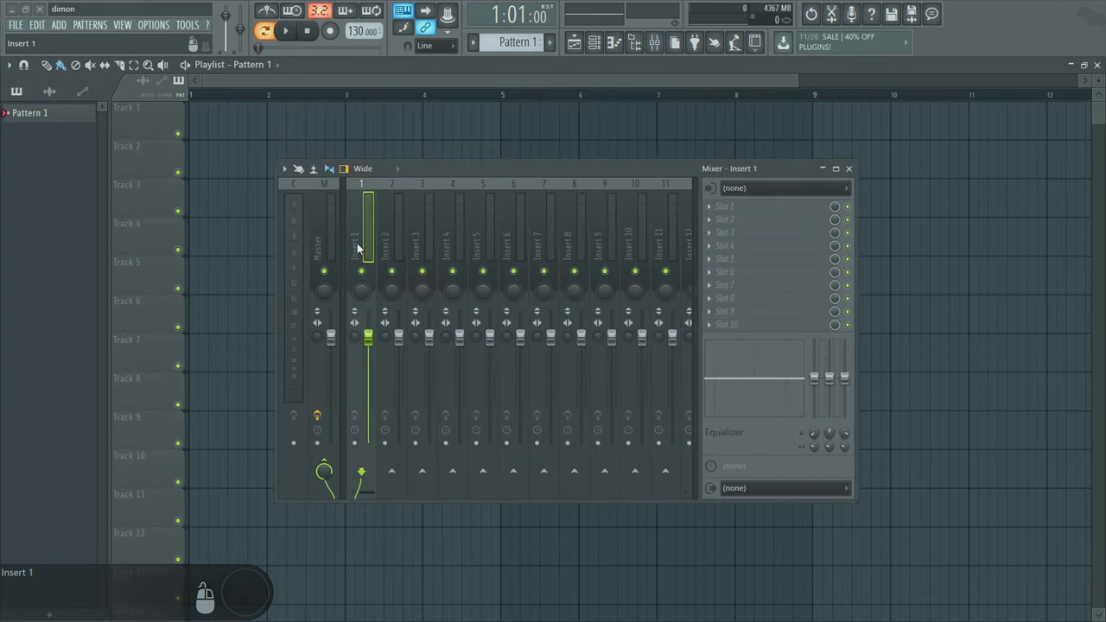
{"action": "left_click", "coordinate": [329, 32]}
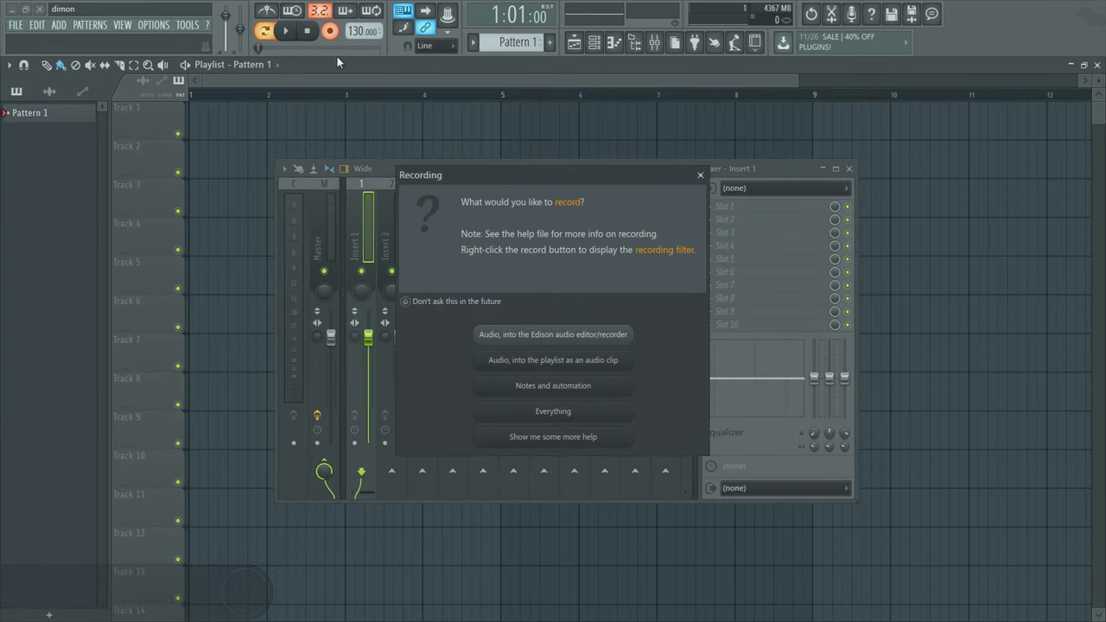
{"action": "mouse_move", "coordinate": [552, 337]}
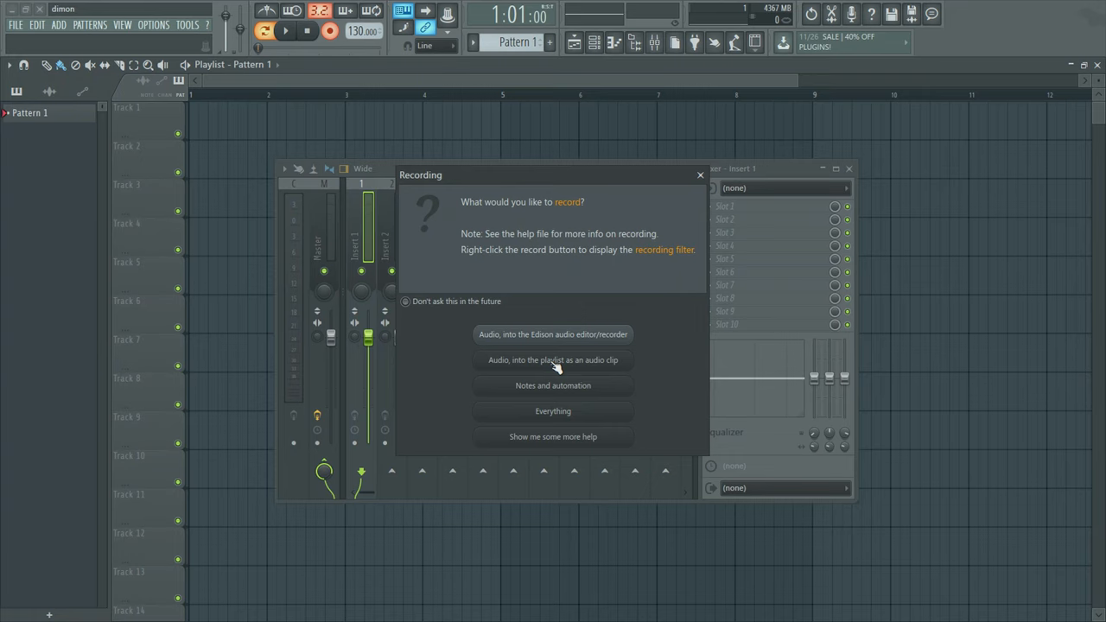
{"action": "left_click", "coordinate": [553, 361]}
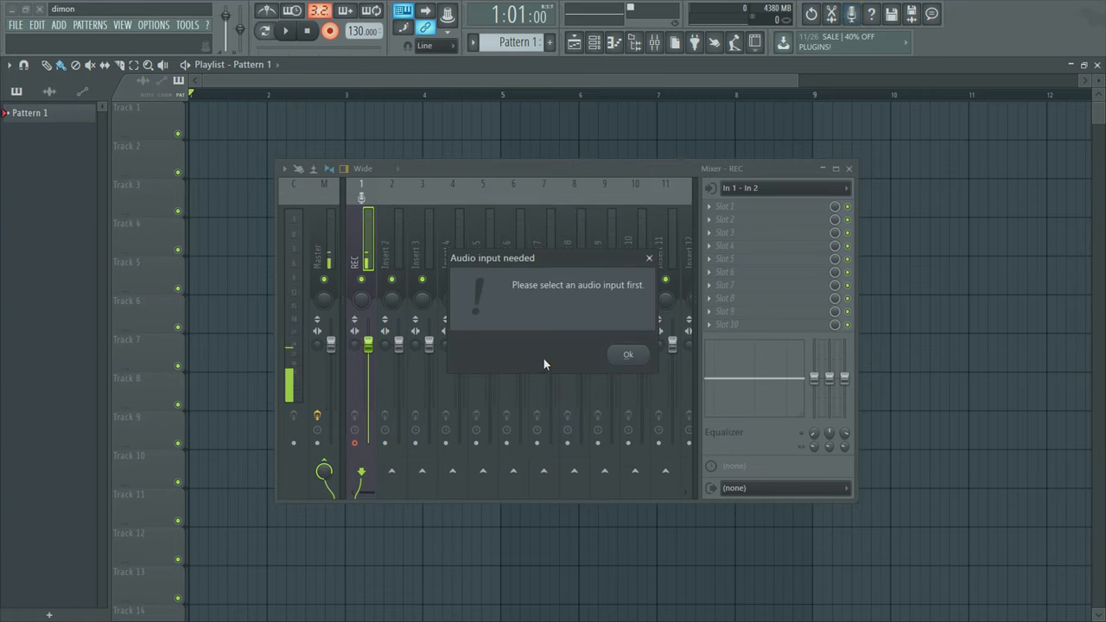
{"action": "left_click", "coordinate": [781, 186]}
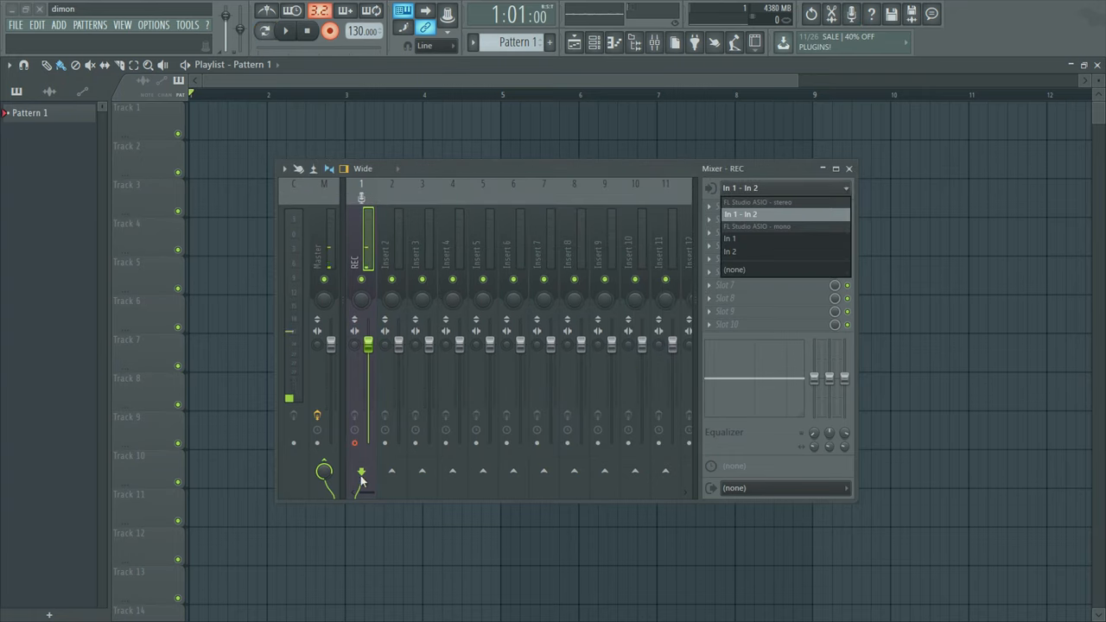
{"action": "left_click", "coordinate": [740, 214]}
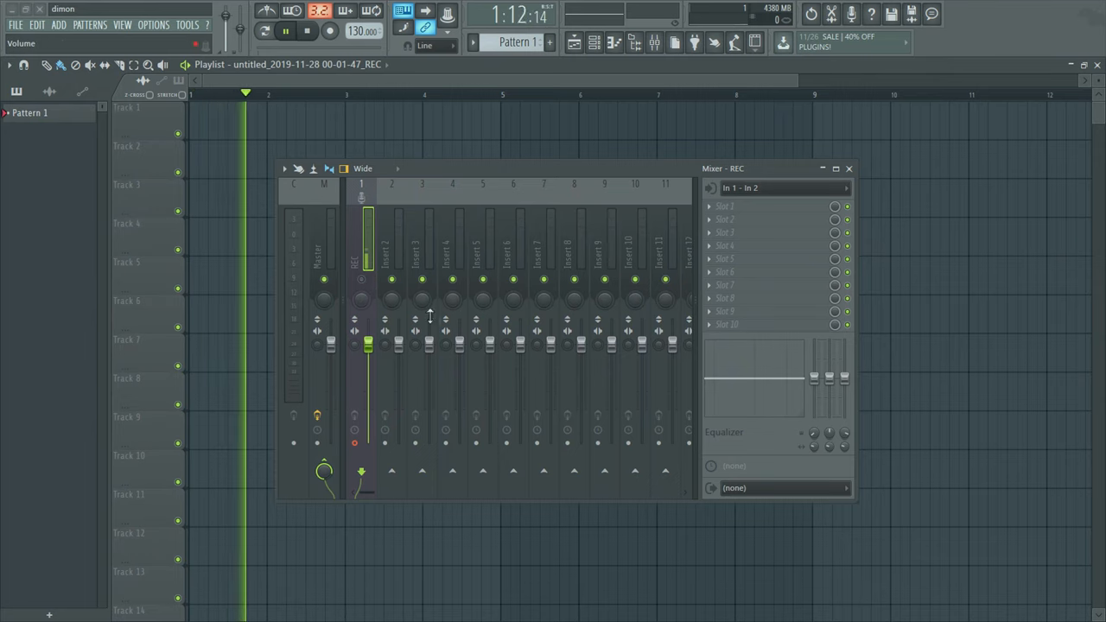
Keep In 1 - In 2 as the REC insert's input before choosing an effect
{"action": "left_click", "coordinate": [781, 187]}
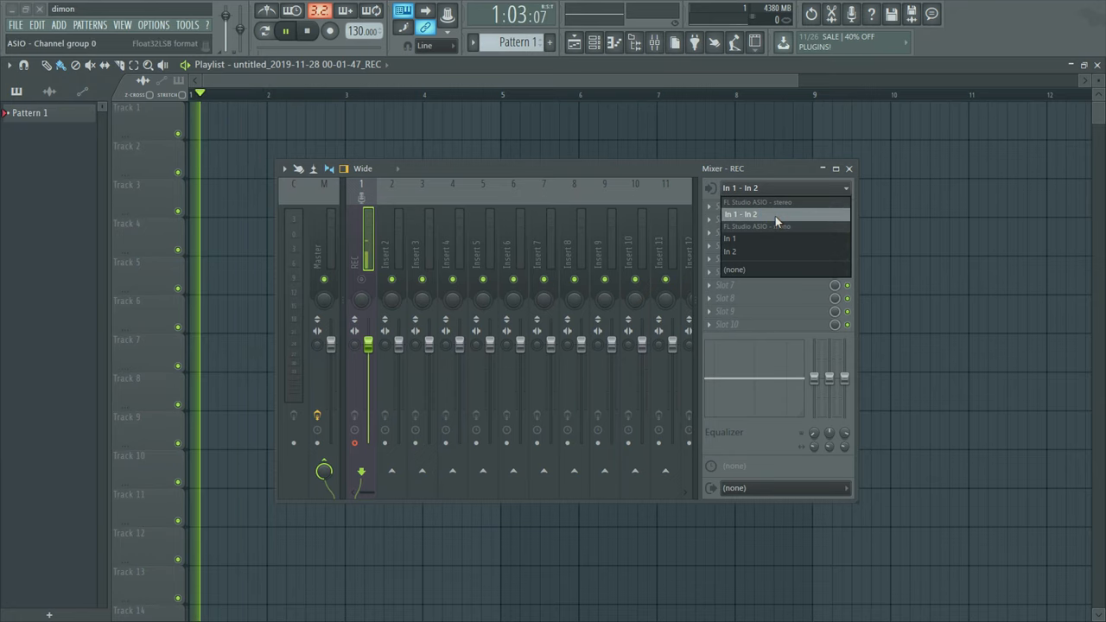
{"action": "left_click", "coordinate": [739, 214]}
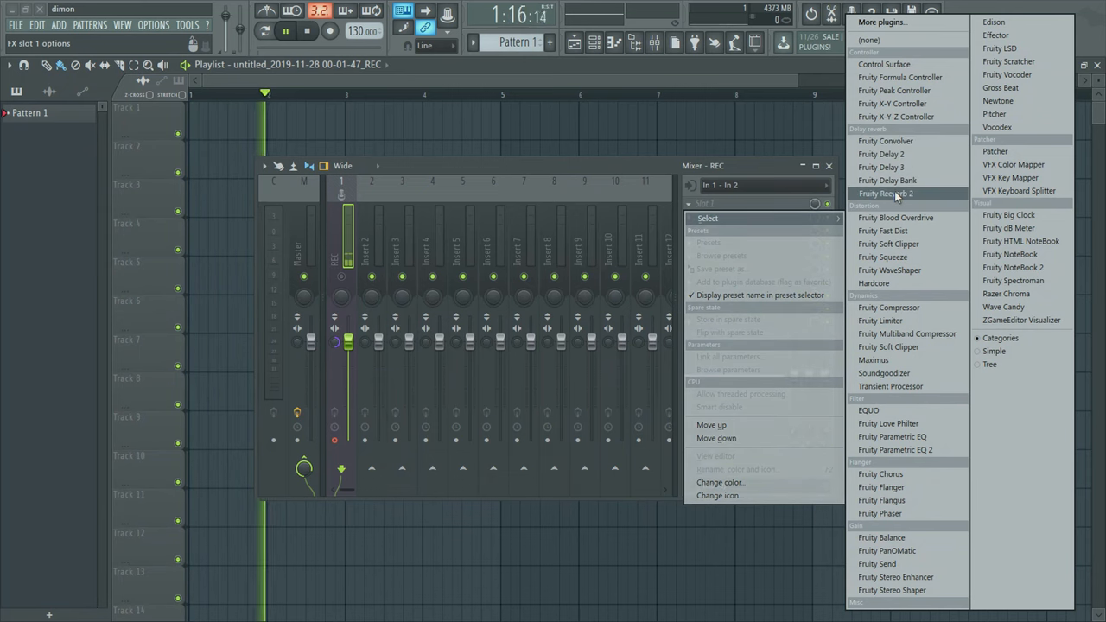
Load Pitcher into the REC insert's first effect slot
{"action": "left_click", "coordinate": [885, 194]}
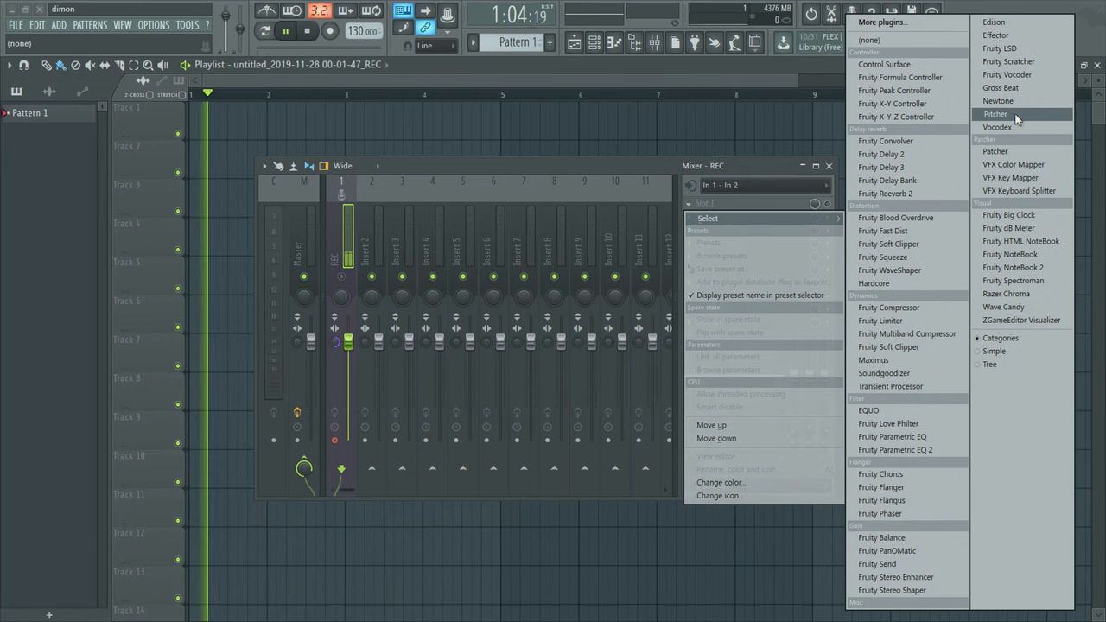
{"action": "left_click", "coordinate": [995, 114]}
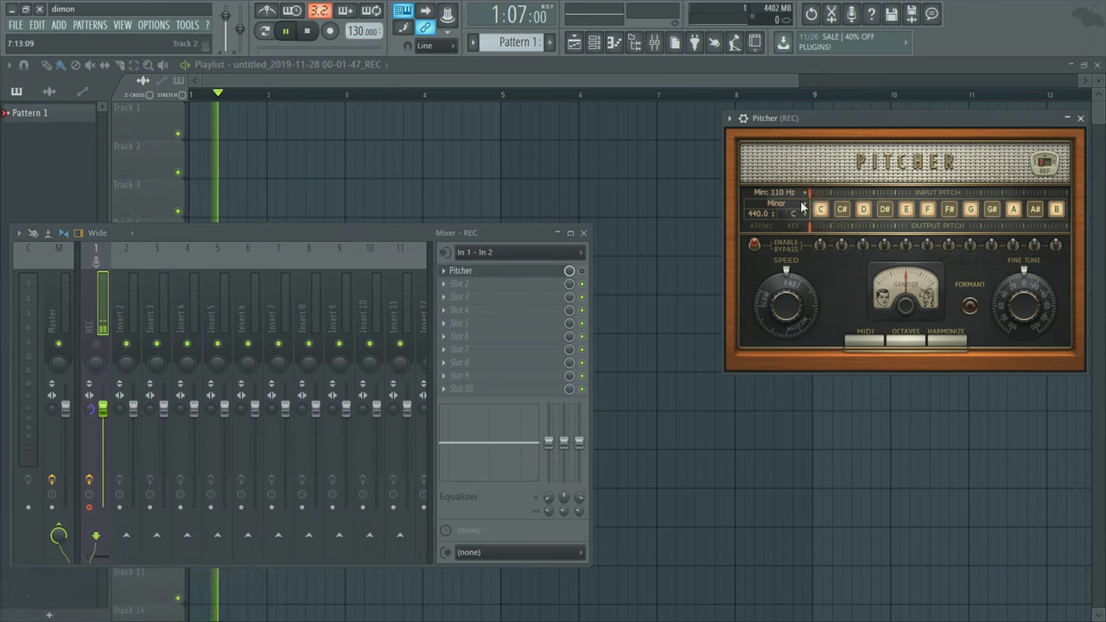
Set Pitcher to a major scale with its root note, correction speed 99 and adjusted fine tune
{"action": "left_click", "coordinate": [777, 204]}
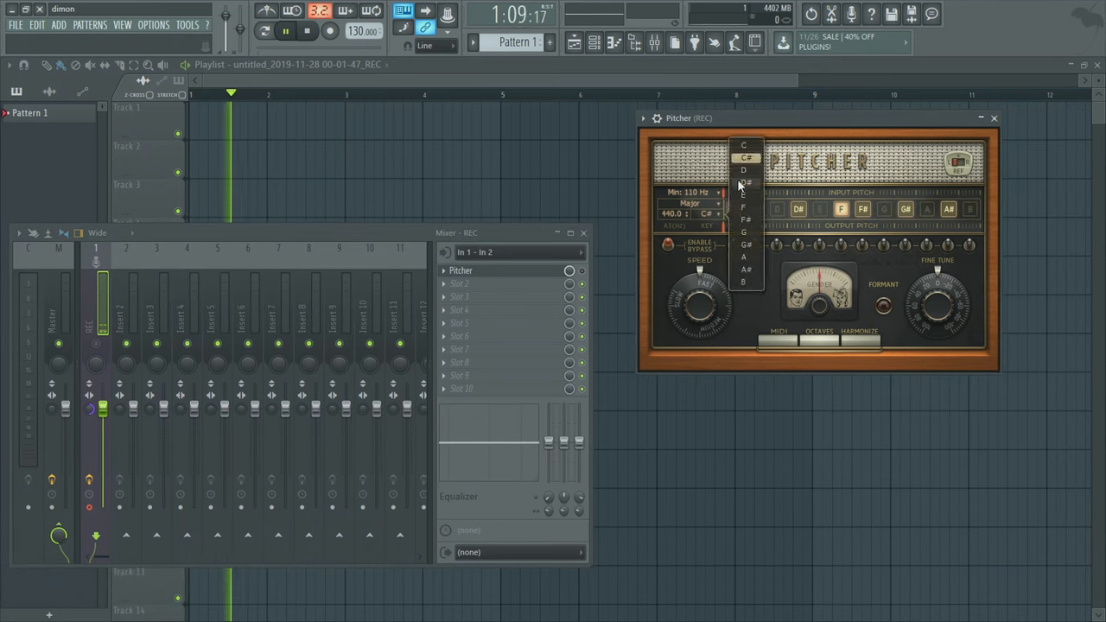
{"action": "left_click", "coordinate": [743, 188]}
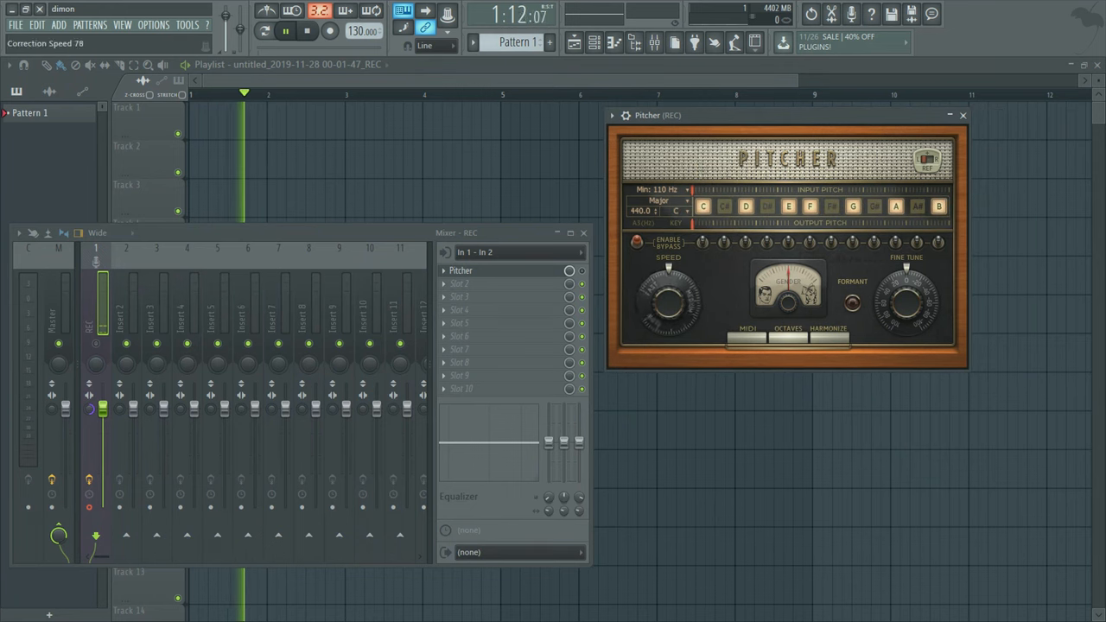
{"action": "left_click_drag", "start_coordinate": [670, 303], "coordinate": [670, 277]}
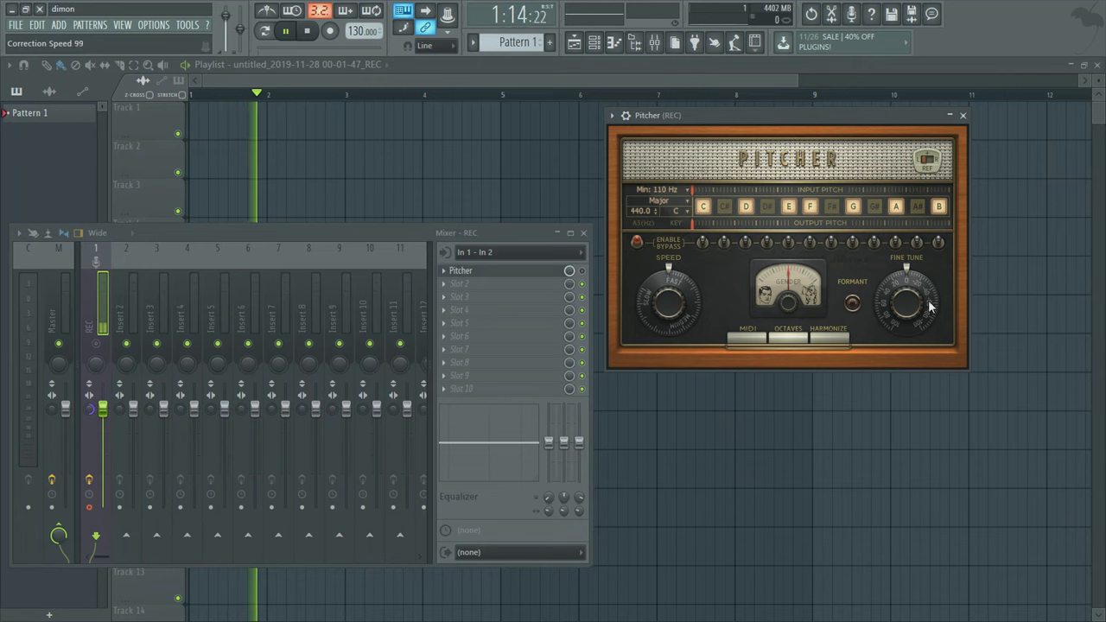
{"action": "left_click_drag", "start_coordinate": [906, 297], "coordinate": [905, 290]}
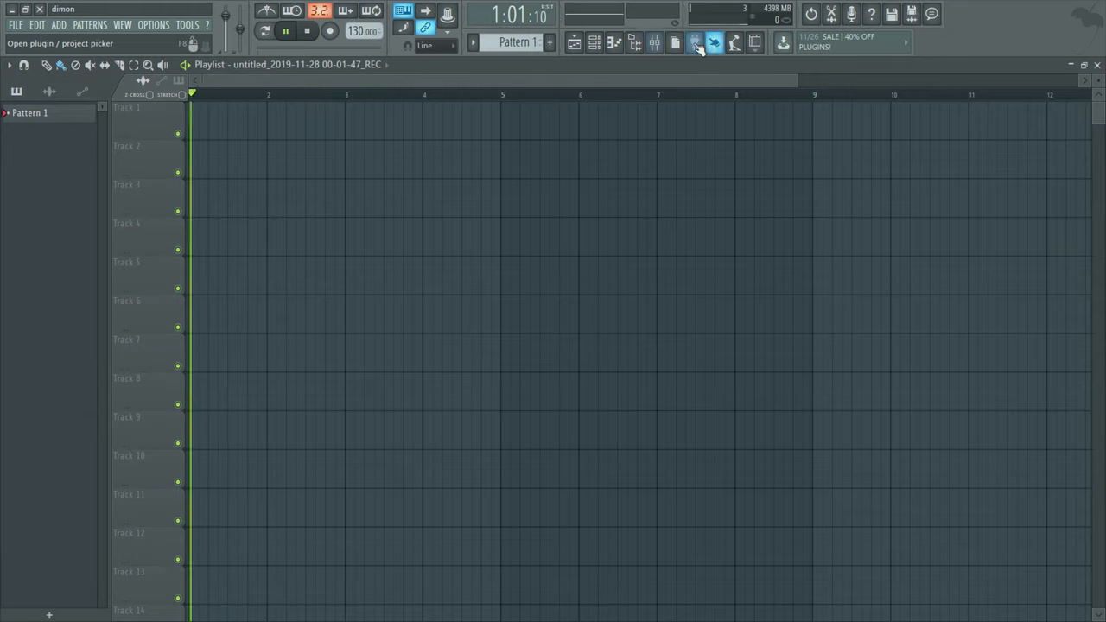
Reopen the mixer and confirm Pitcher sits on the REC insert
{"action": "left_click", "coordinate": [674, 41]}
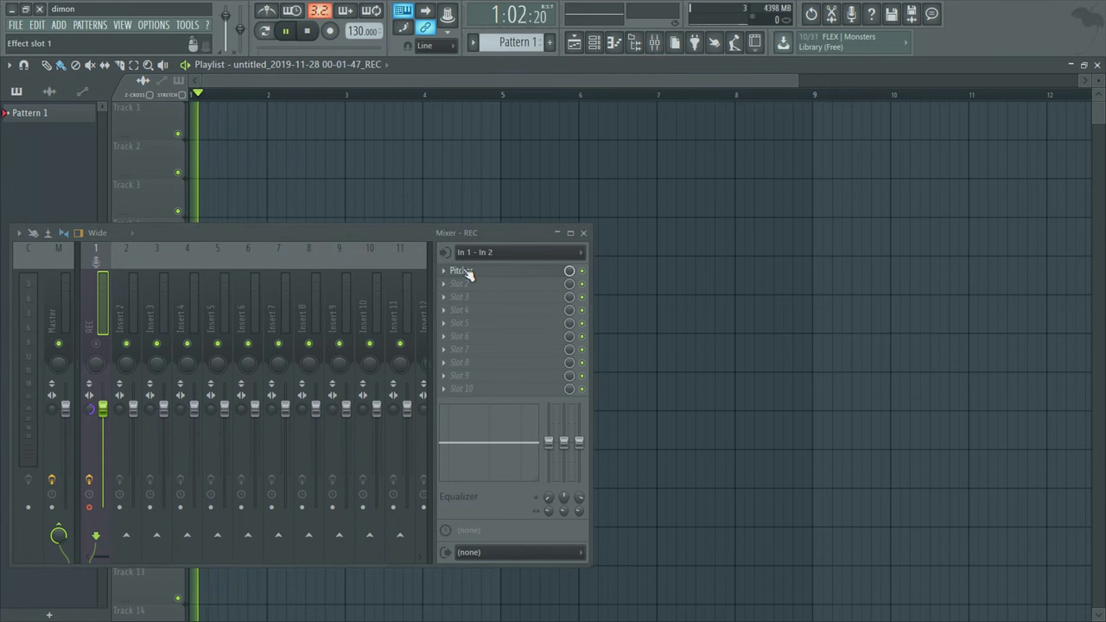
{"action": "left_click", "coordinate": [460, 270]}
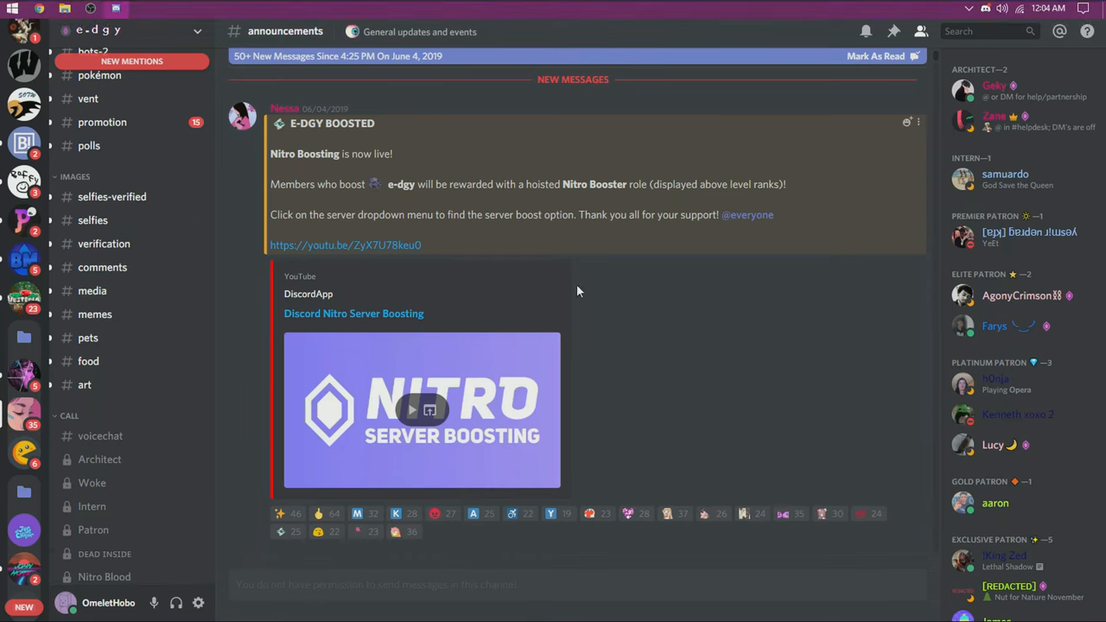
Reach Discord's Voice & Video settings from the user settings gear
{"action": "left_click", "coordinate": [197, 601]}
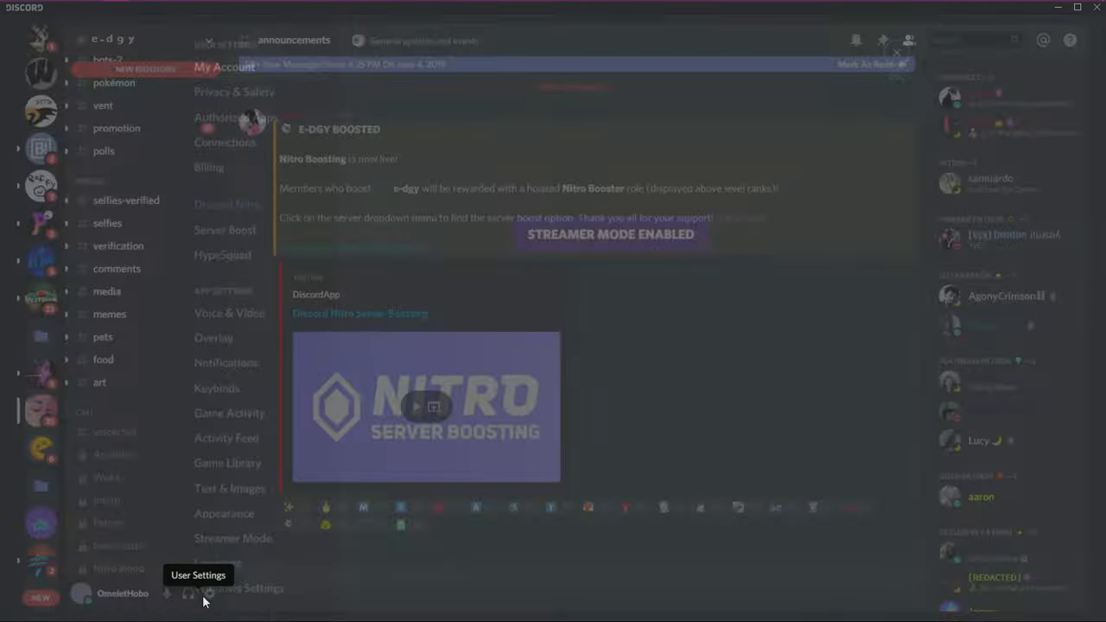
{"action": "left_click", "coordinate": [188, 595]}
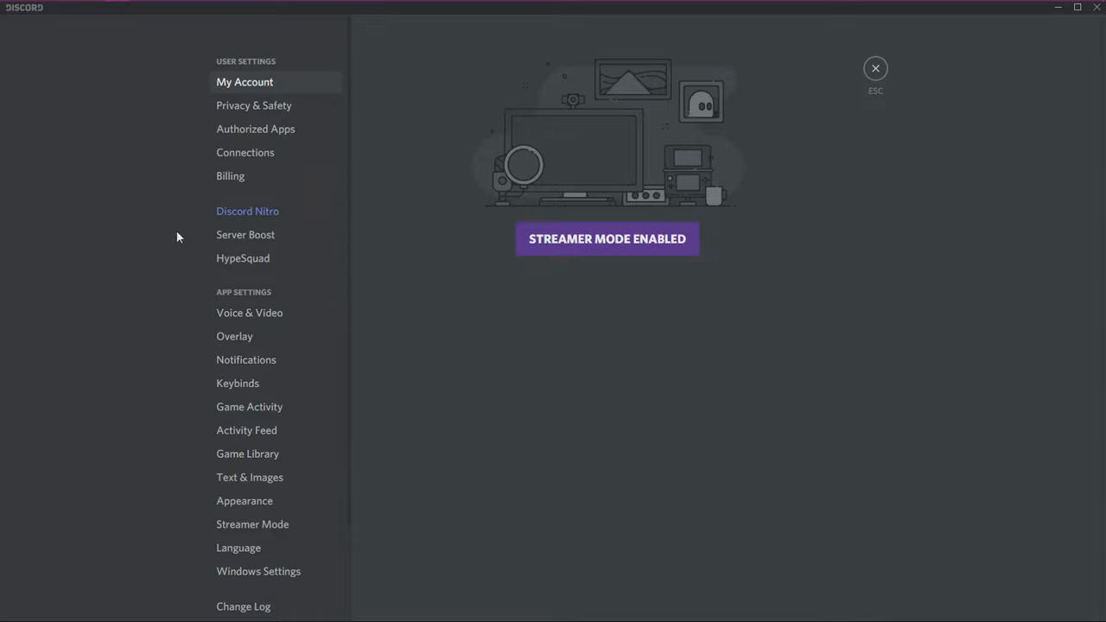
{"action": "mouse_move", "coordinate": [266, 245]}
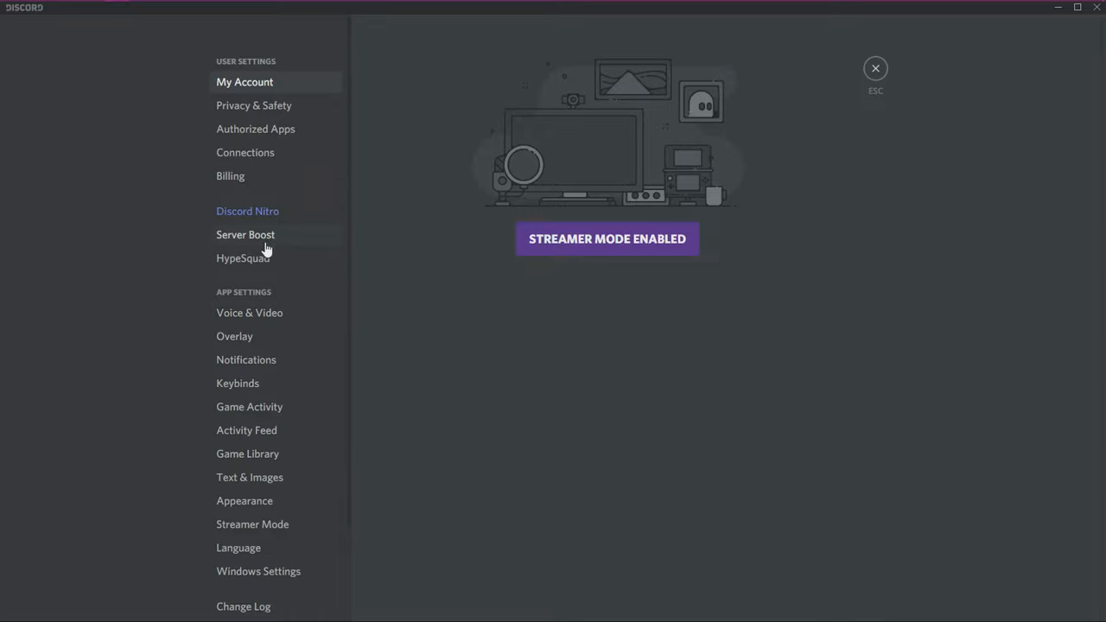
{"action": "left_click", "coordinate": [249, 313]}
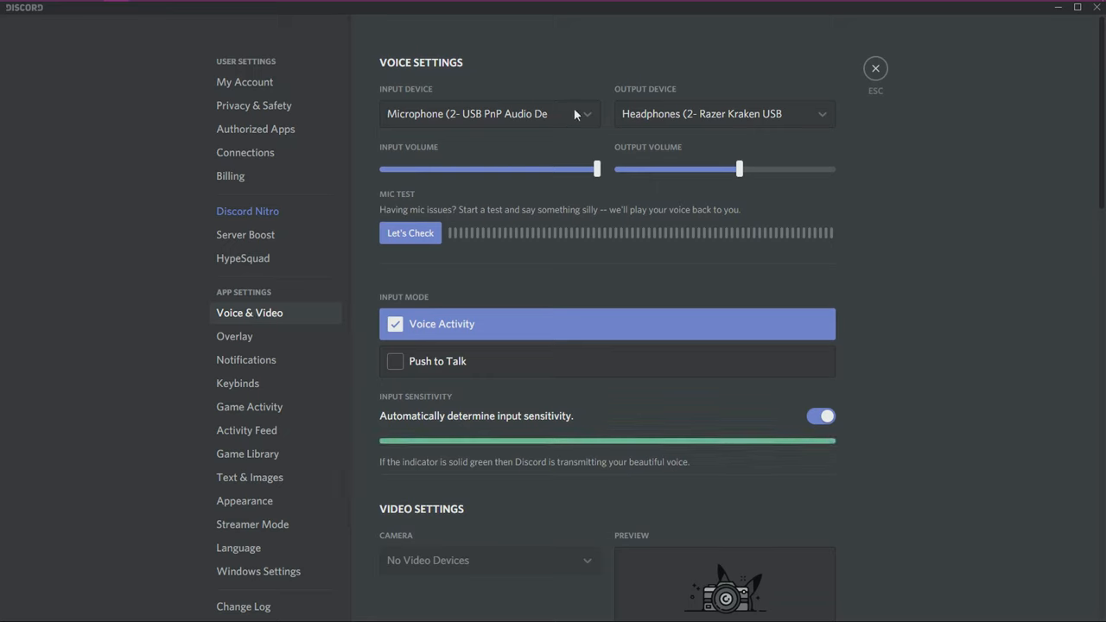
Choose CABLE Output (VB-Audio Virtual Cable) as Discord input device and close settings
{"action": "left_click", "coordinate": [487, 114]}
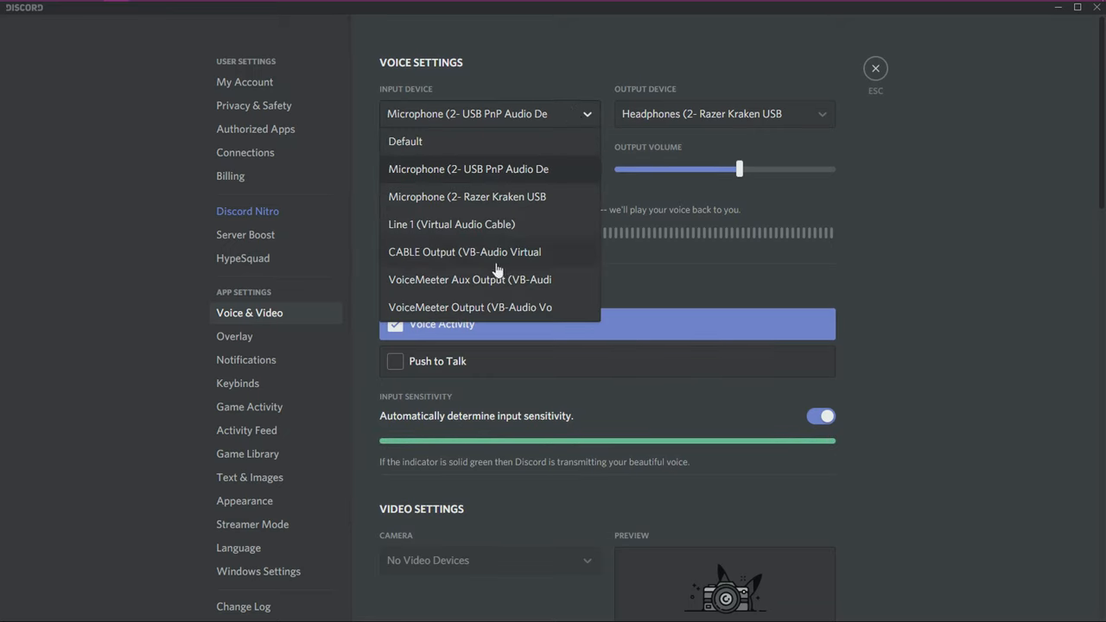
{"action": "mouse_move", "coordinate": [553, 253]}
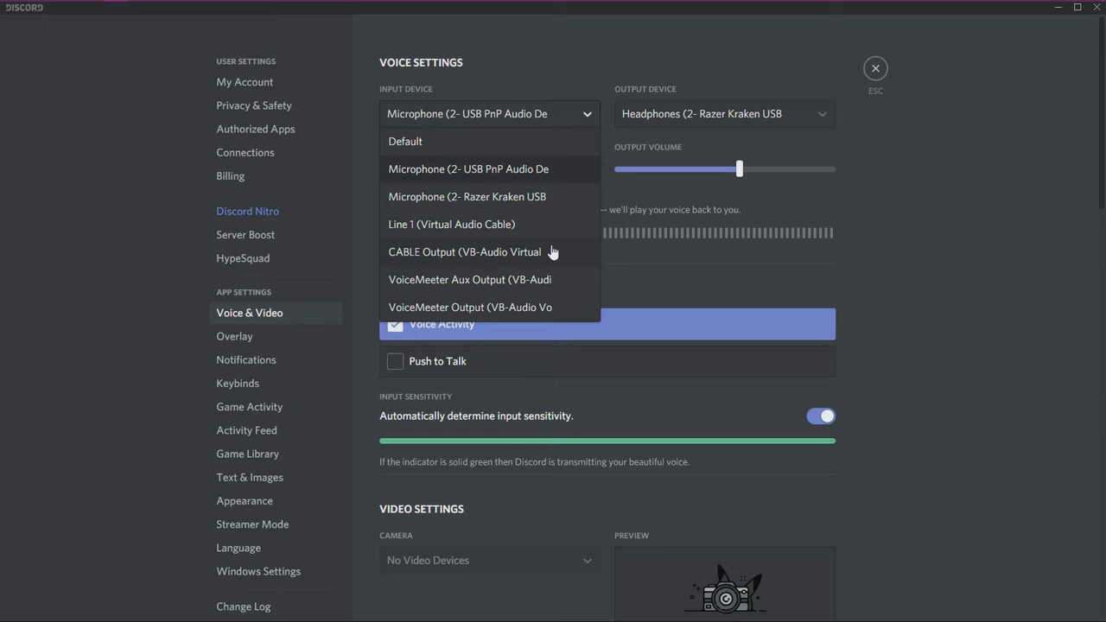
{"action": "left_click", "coordinate": [468, 169]}
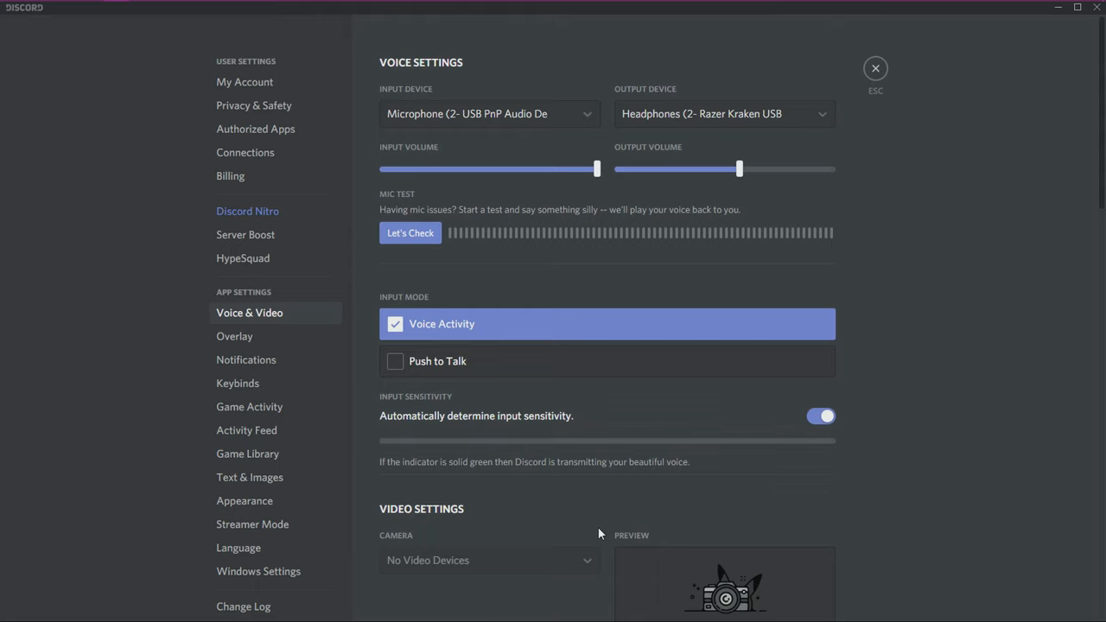
{"action": "mouse_move", "coordinate": [874, 70]}
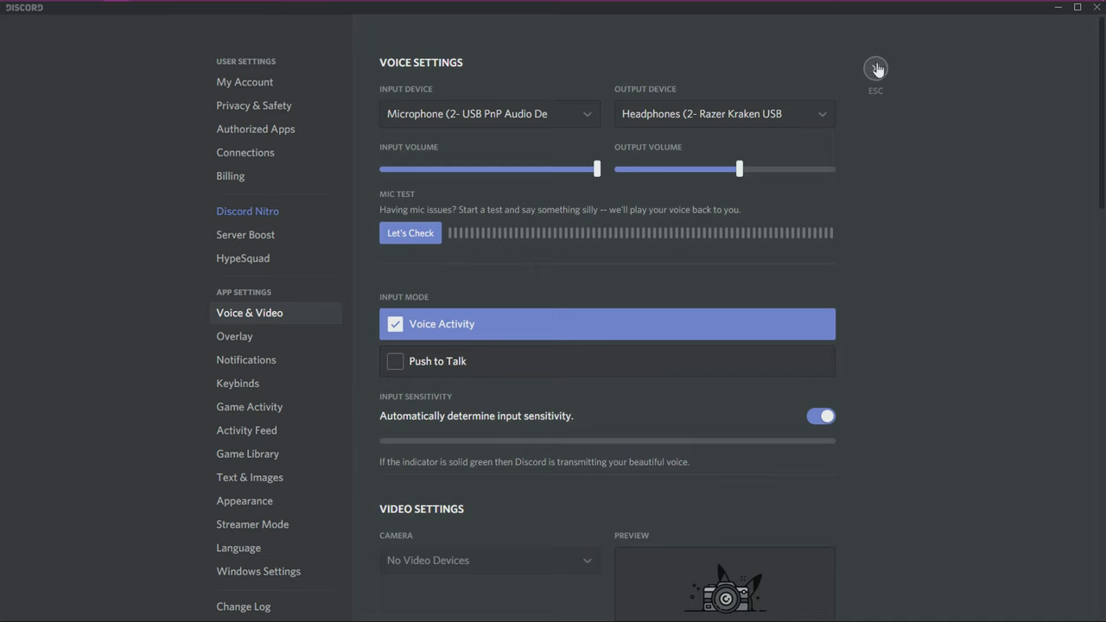
{"action": "left_click", "coordinate": [874, 69]}
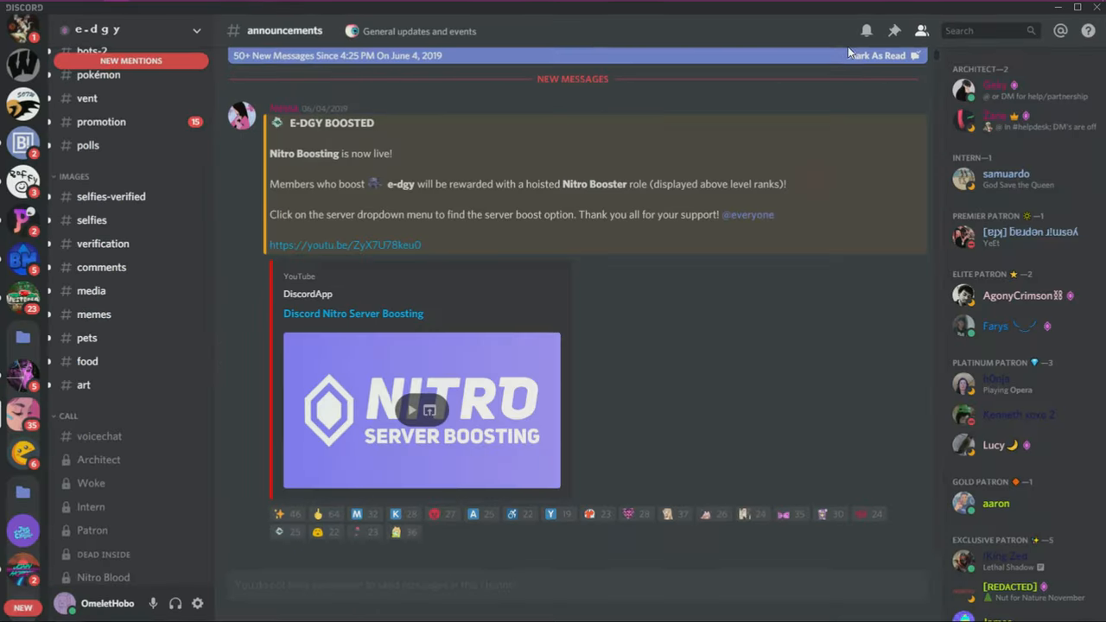
{"action": "scroll", "scroll_direction": "down", "scroll_amount": 3}
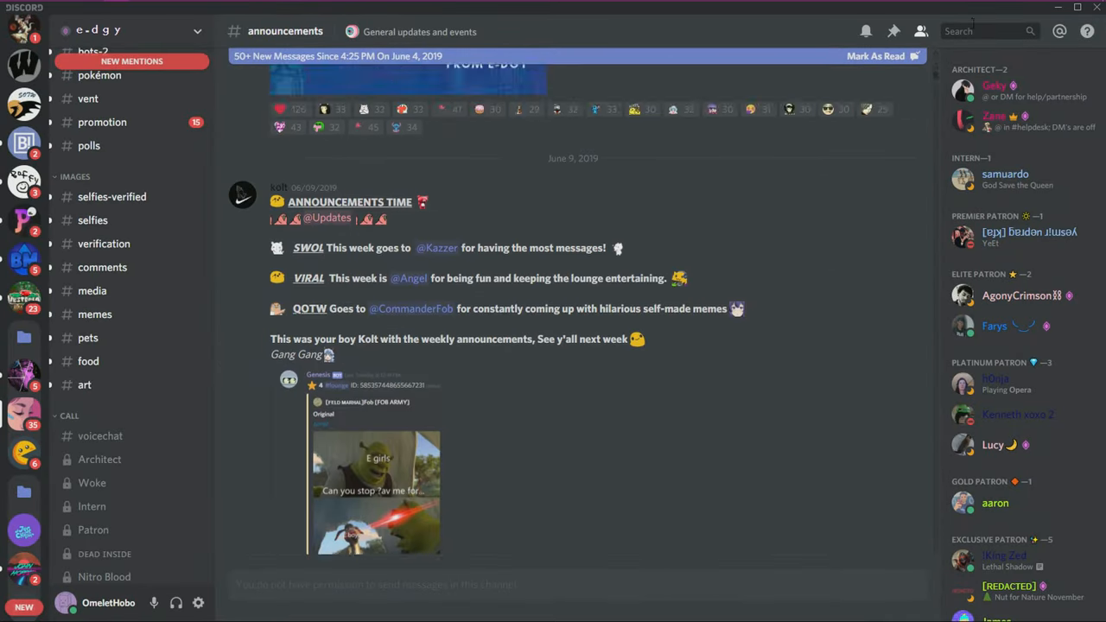
{"action": "scroll", "scroll_direction": "down", "scroll_amount": 3}
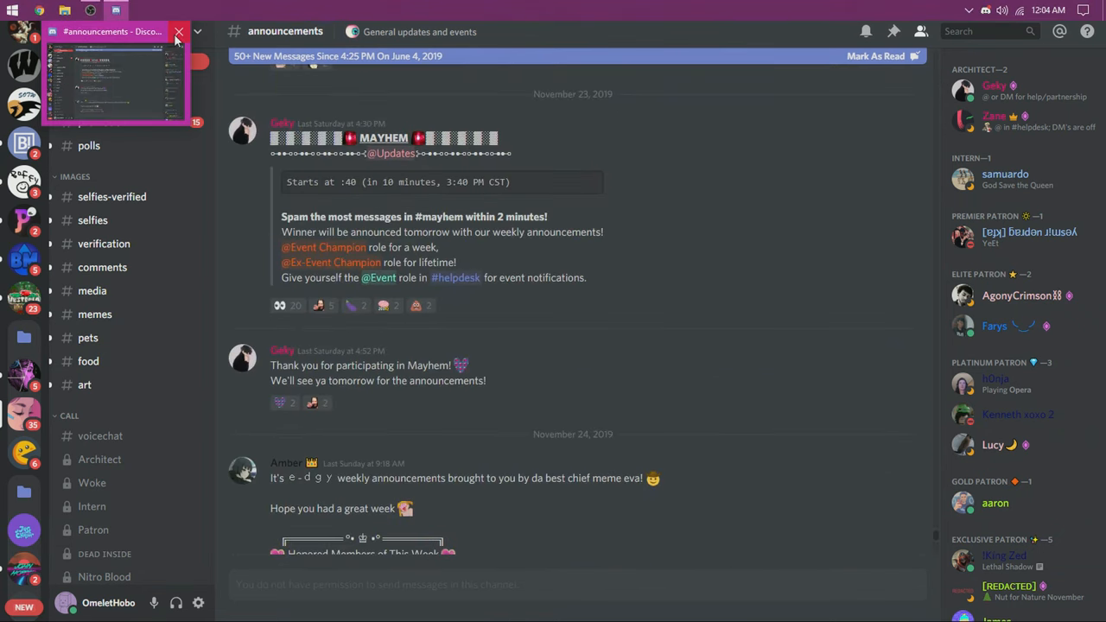
{"action": "left_click", "coordinate": [179, 31]}
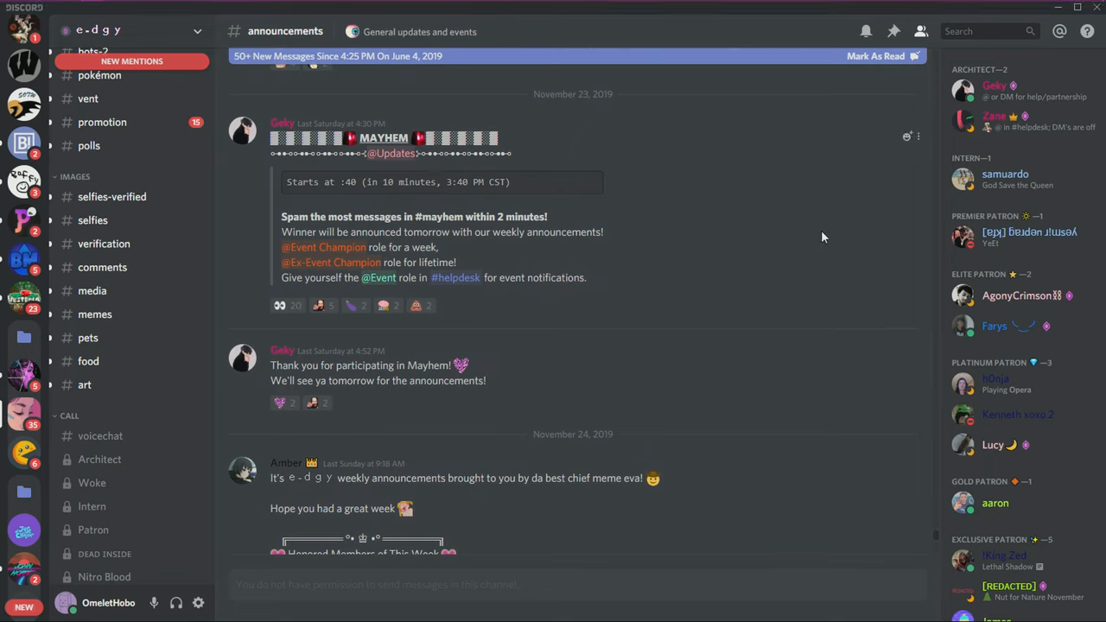